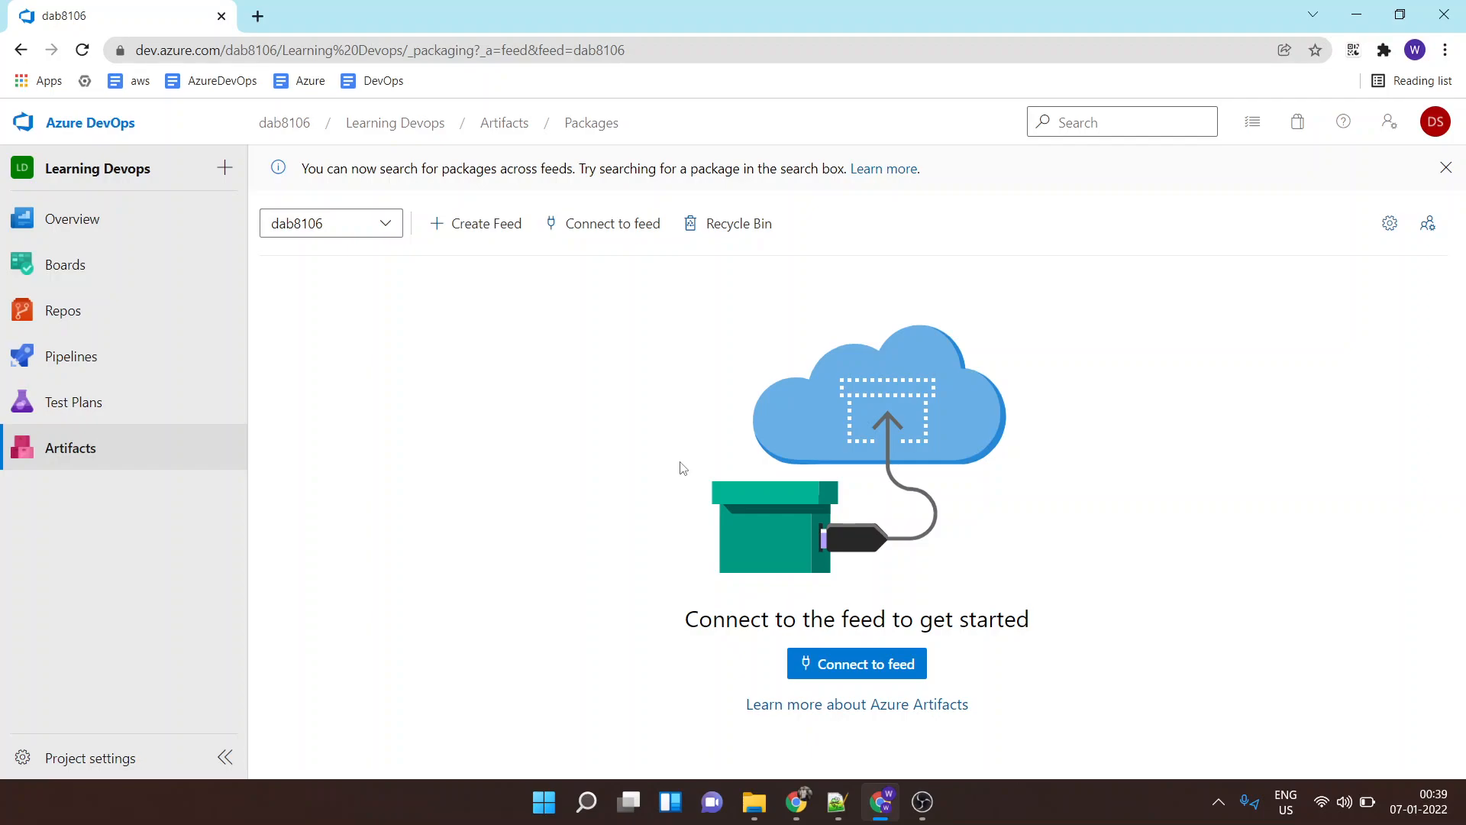
{"action": "mouse_move", "coordinate": [1067, 625]}
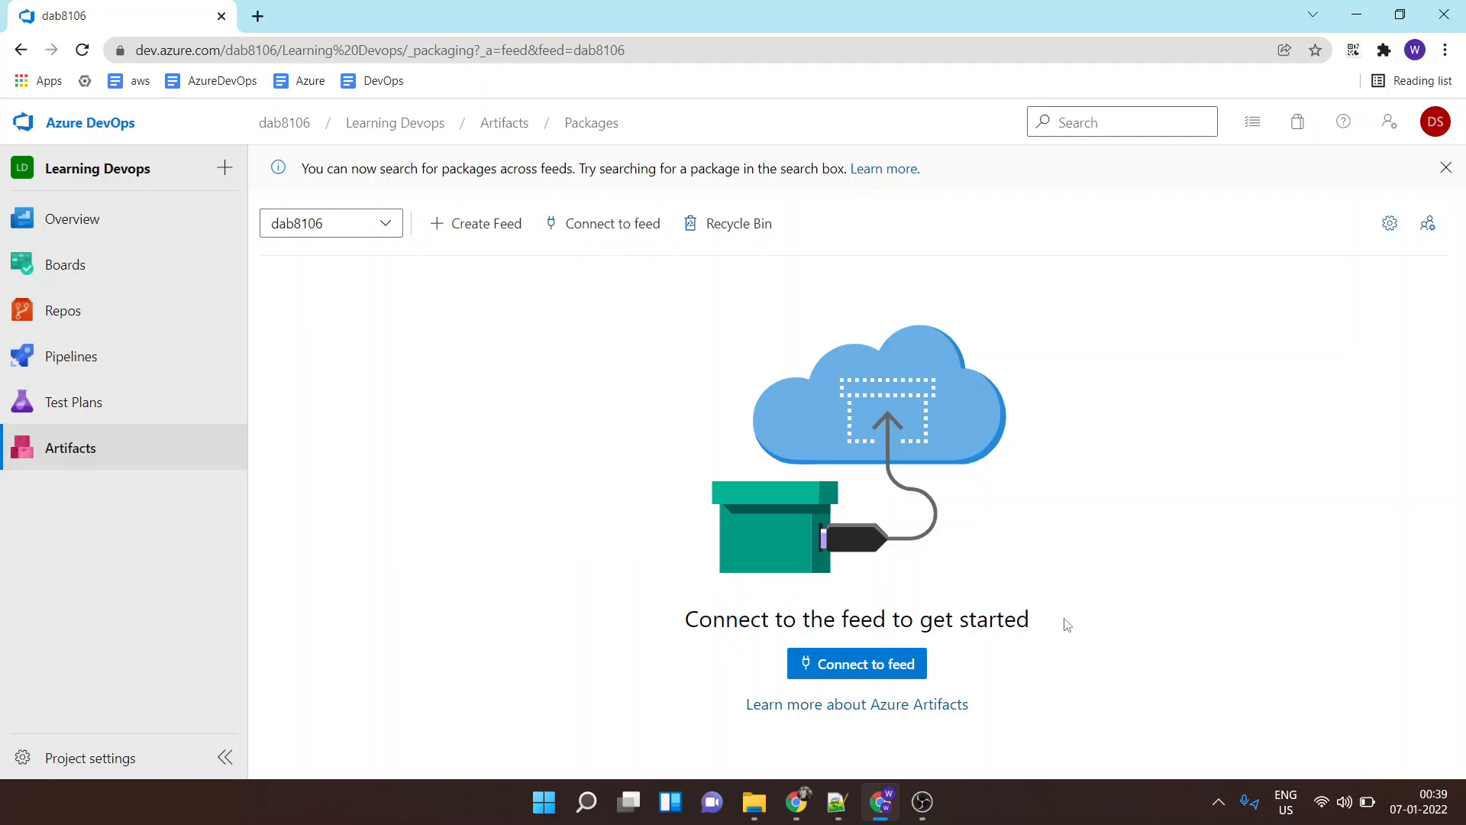
Launch Visual Studio 2019 from the taskbar, leaving the empty Artifacts page
{"action": "left_click", "coordinate": [587, 803]}
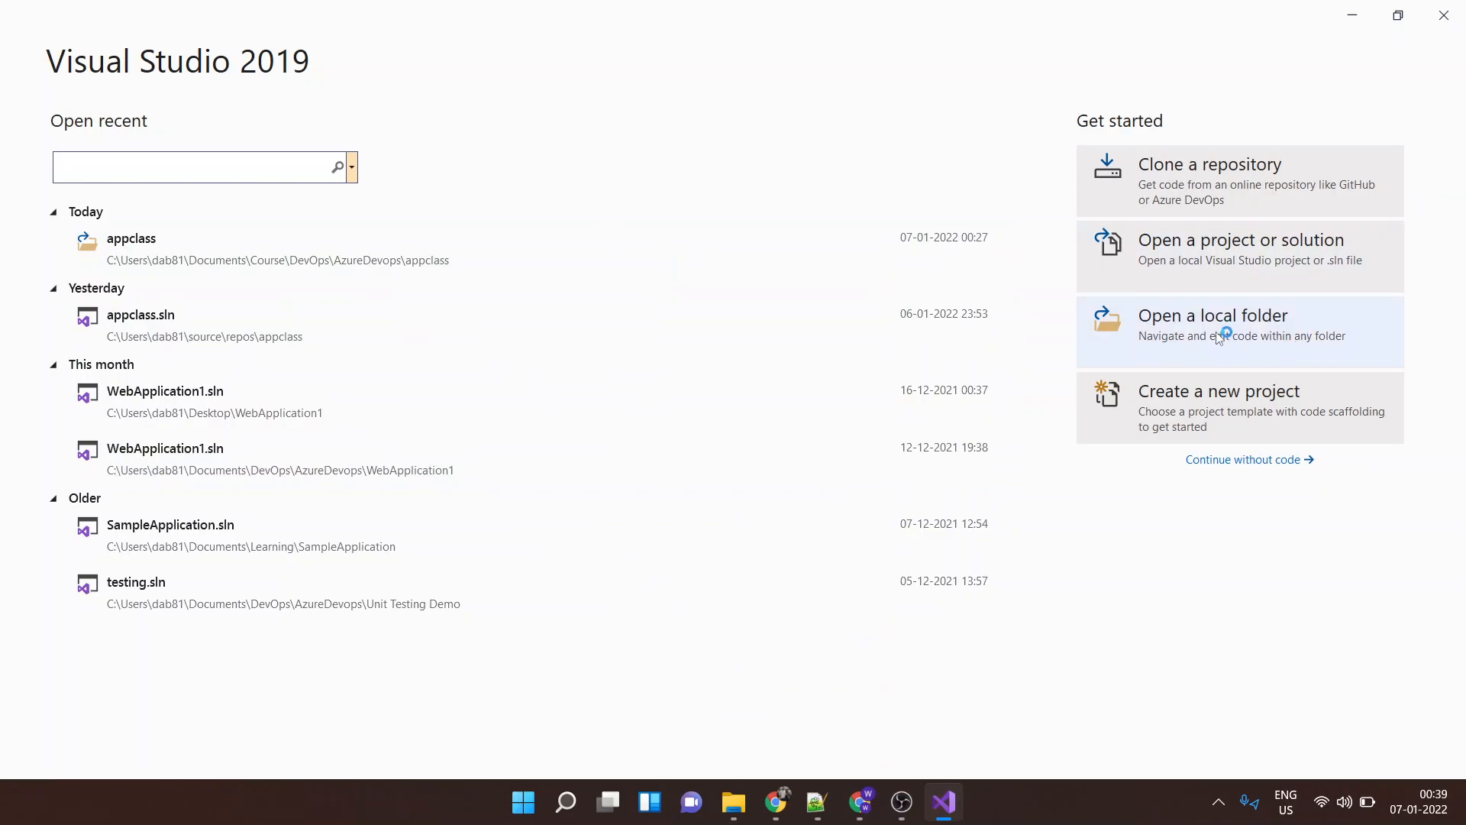
Open the recent appclass solution and Class1.cs to show the Display method
{"action": "left_click", "coordinate": [1213, 316]}
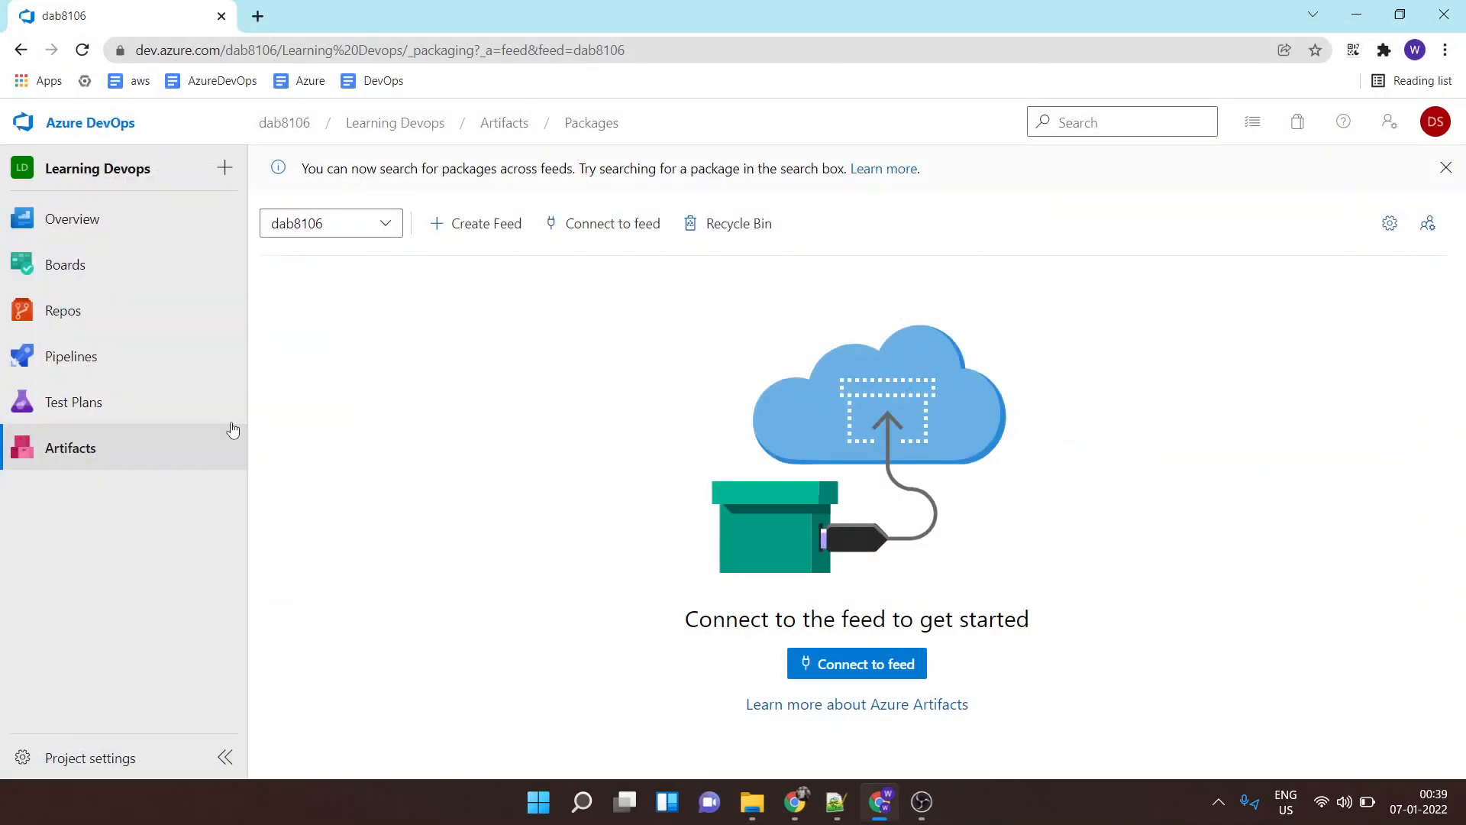
{"action": "left_click", "coordinate": [942, 801]}
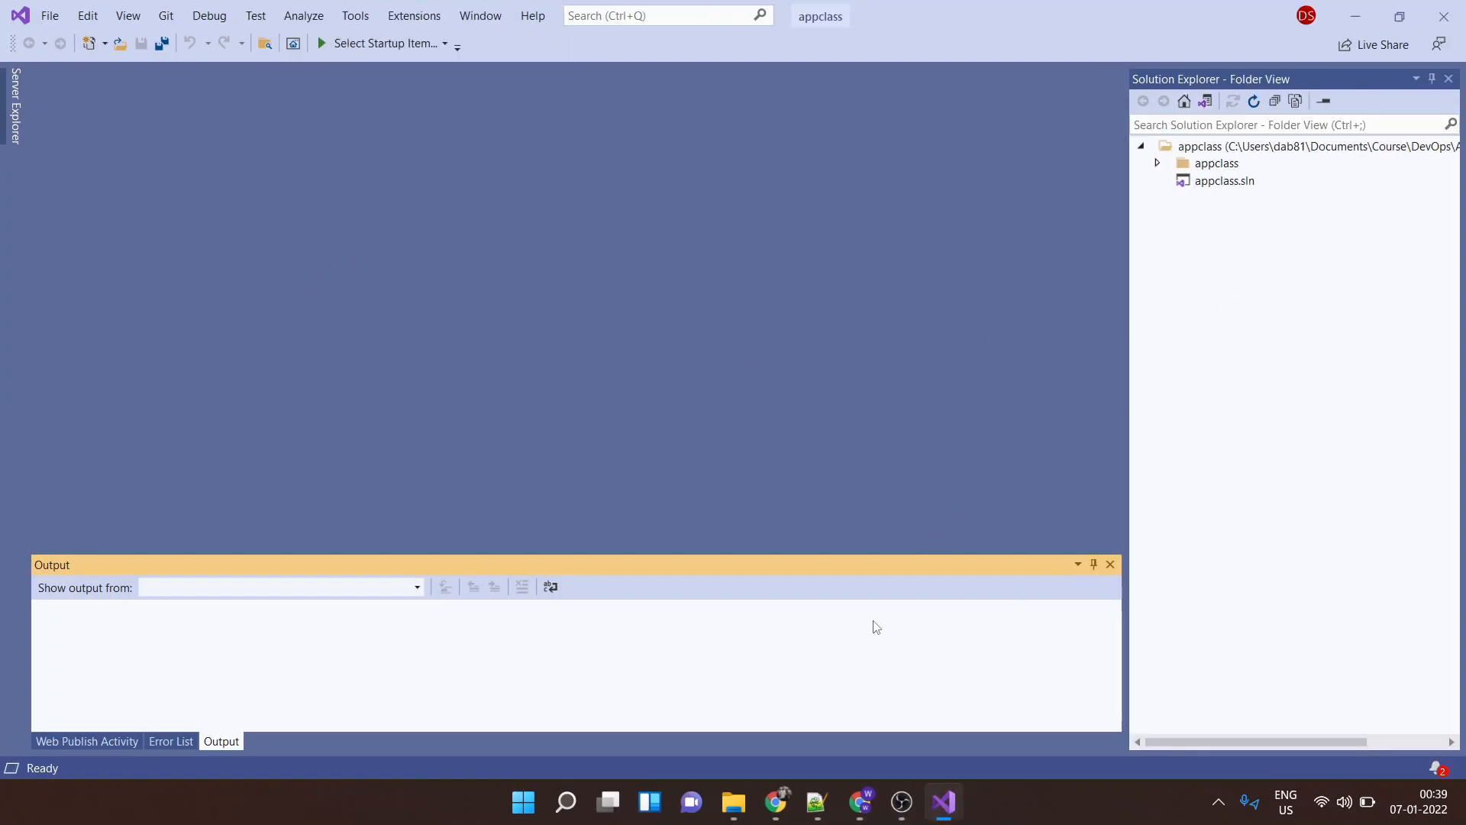
{"action": "double_click", "coordinate": [1223, 180]}
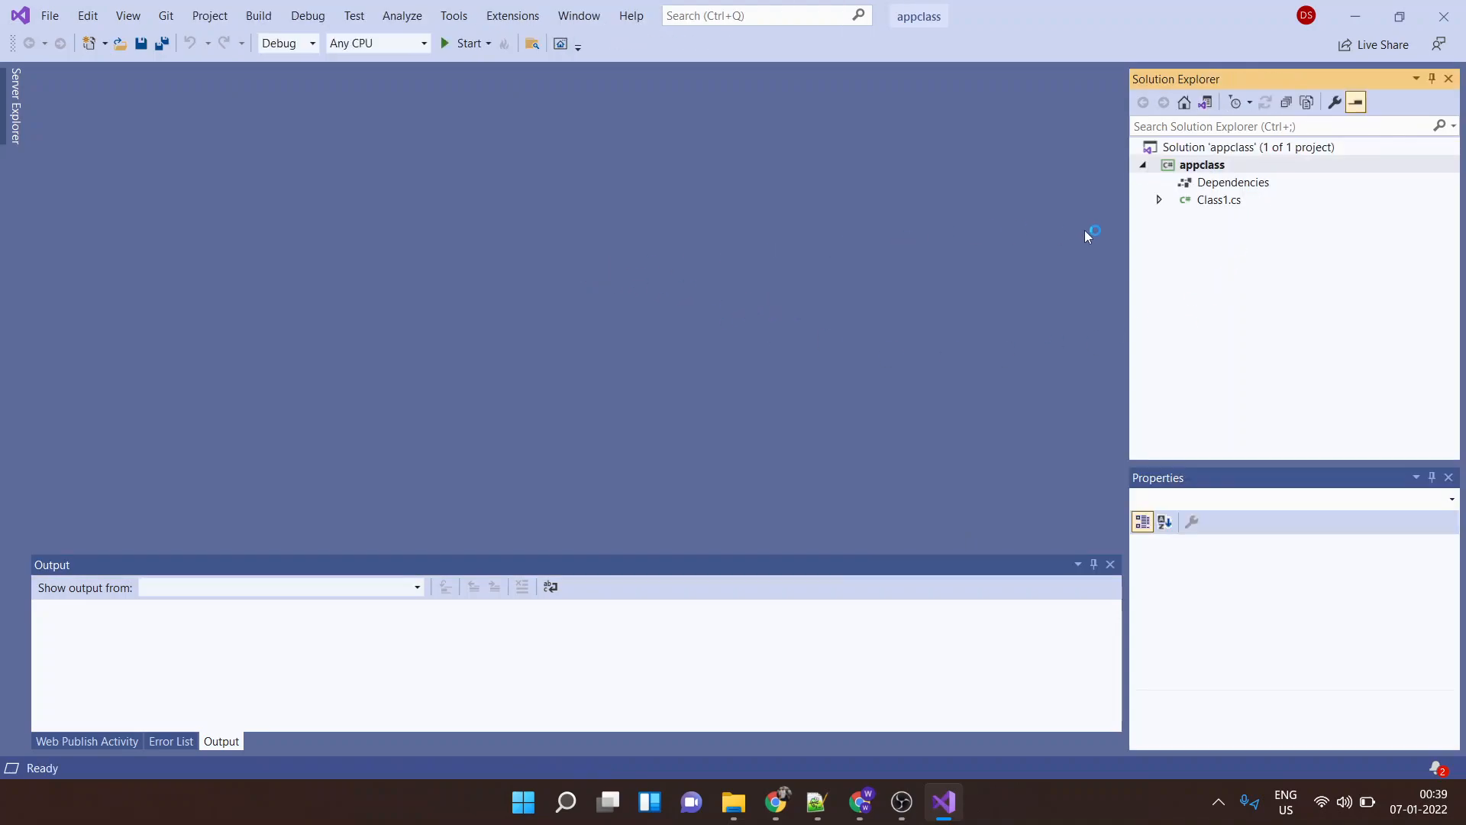
{"action": "left_click", "coordinate": [1201, 165]}
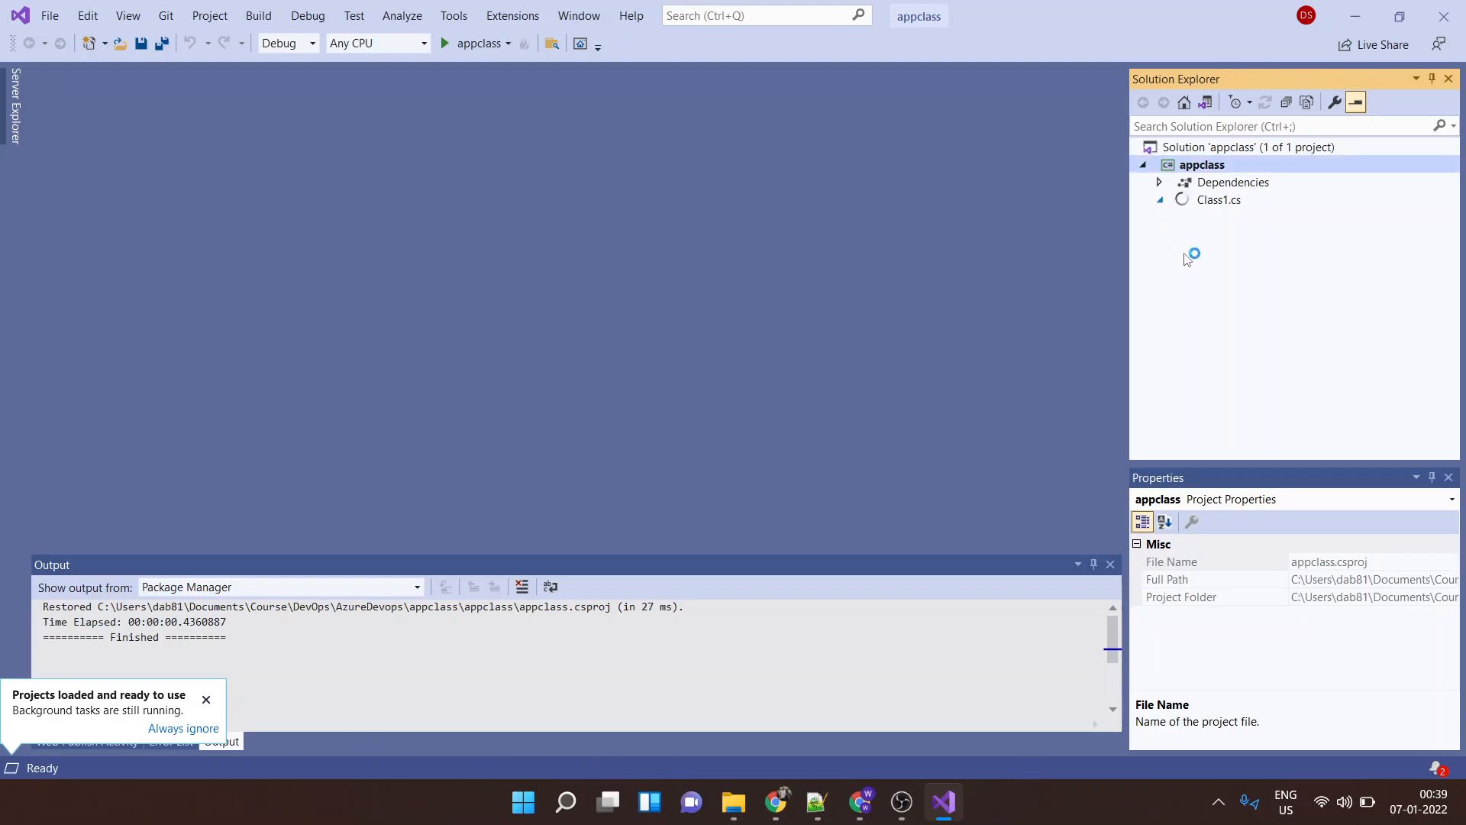
{"action": "left_click", "coordinate": [1159, 199]}
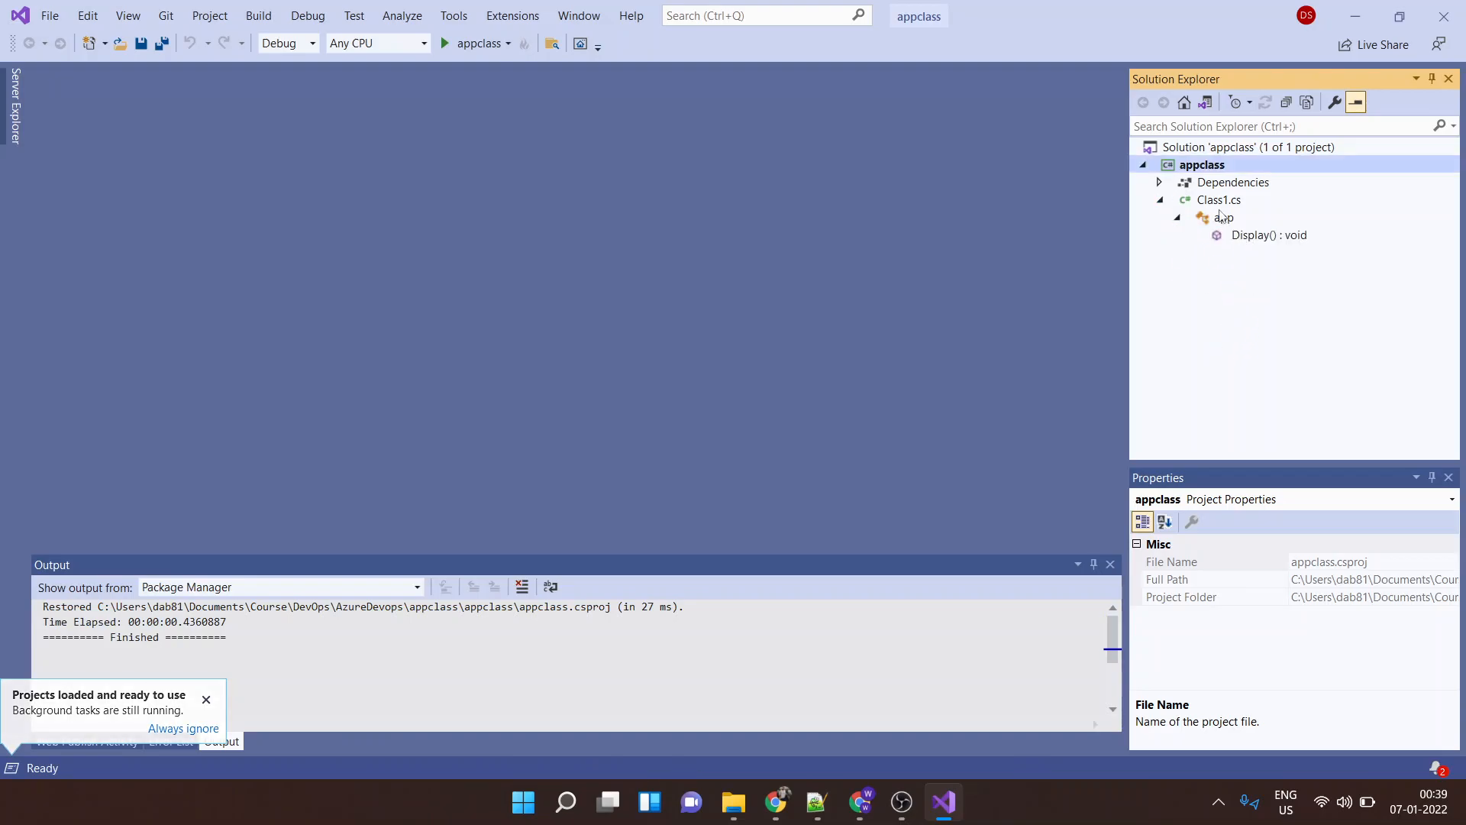
{"action": "double_click", "coordinate": [1219, 199]}
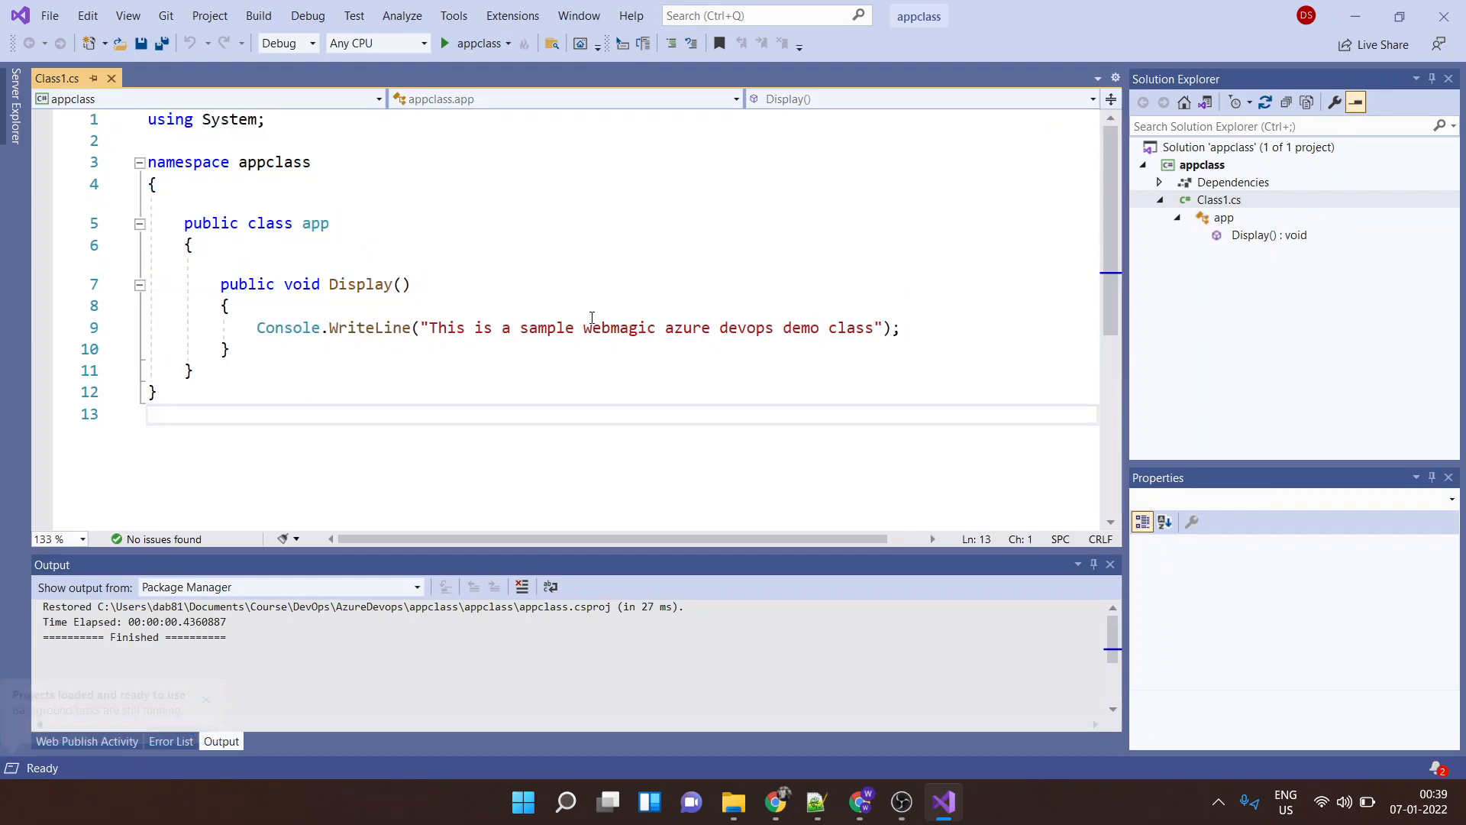
Build the appclass project and pack it into a NuGet package
{"action": "left_click", "coordinate": [258, 15]}
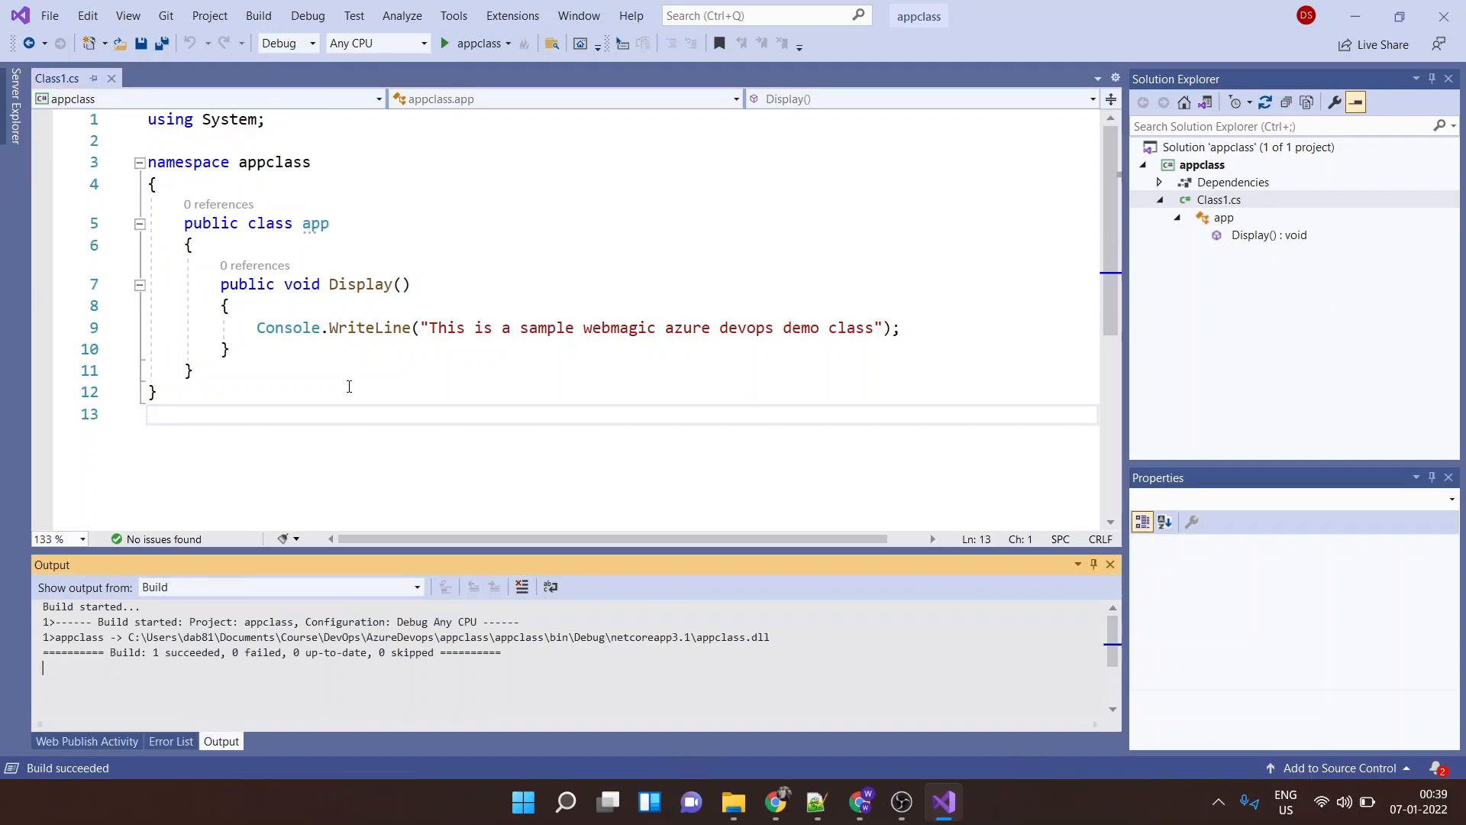
{"action": "mouse_move", "coordinate": [959, 495]}
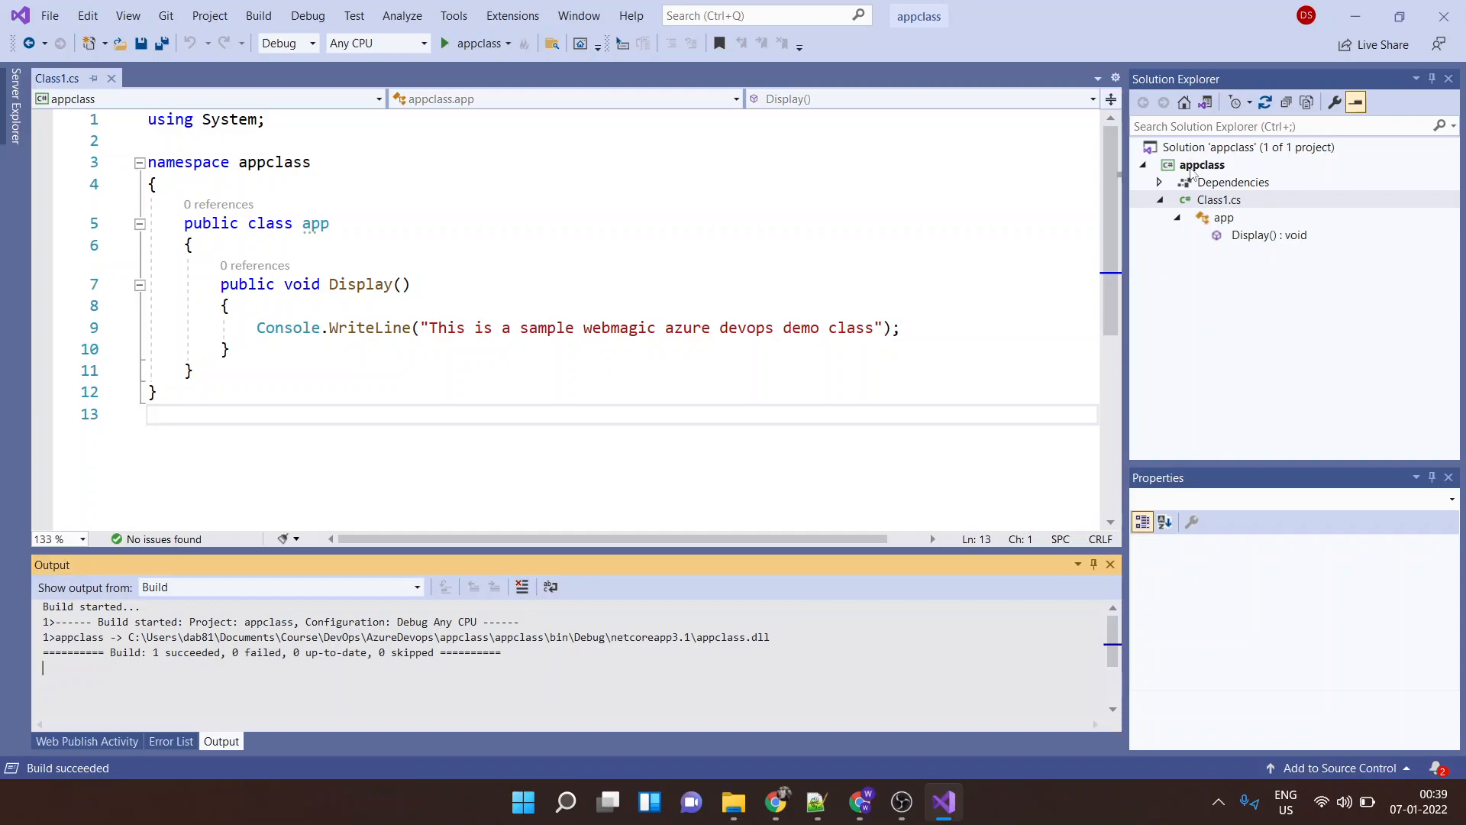
{"action": "right_click", "coordinate": [1201, 165]}
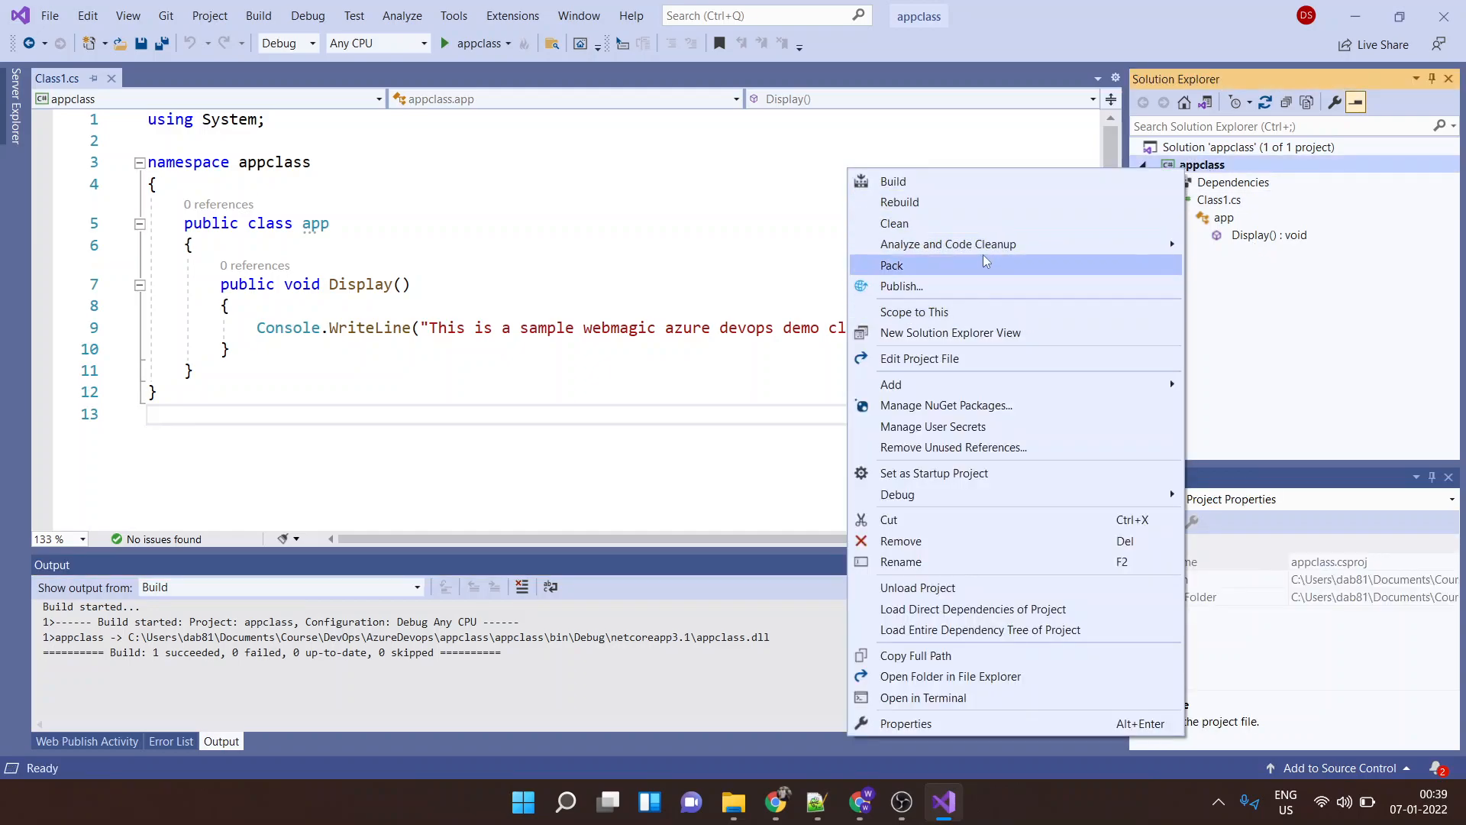
{"action": "left_click", "coordinate": [892, 265]}
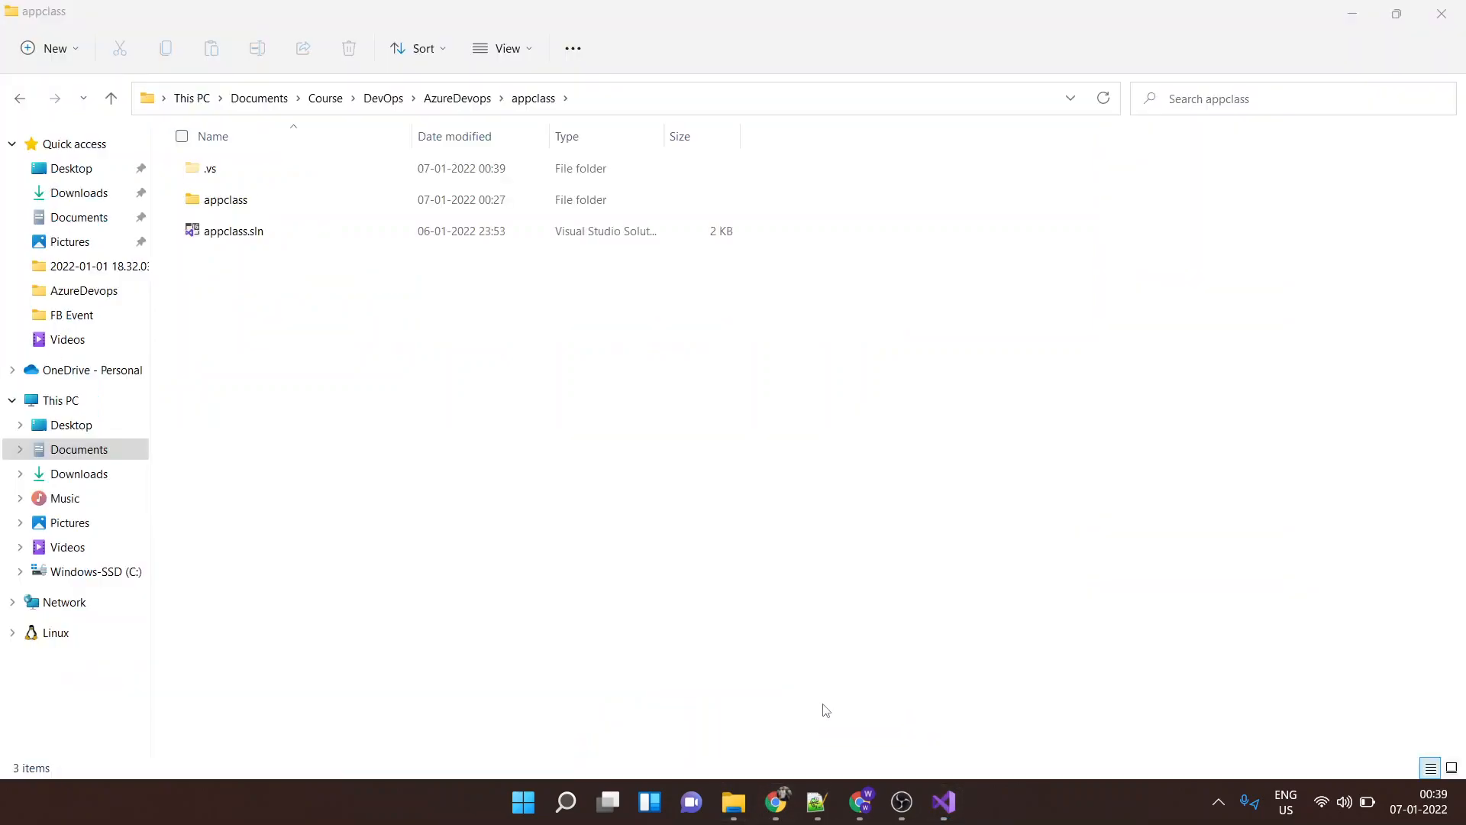
Locate appclass.1.0.0.nupkg in appclass\bin\Debug, then return to the Azure DevOps feed page
{"action": "double_click", "coordinate": [225, 200]}
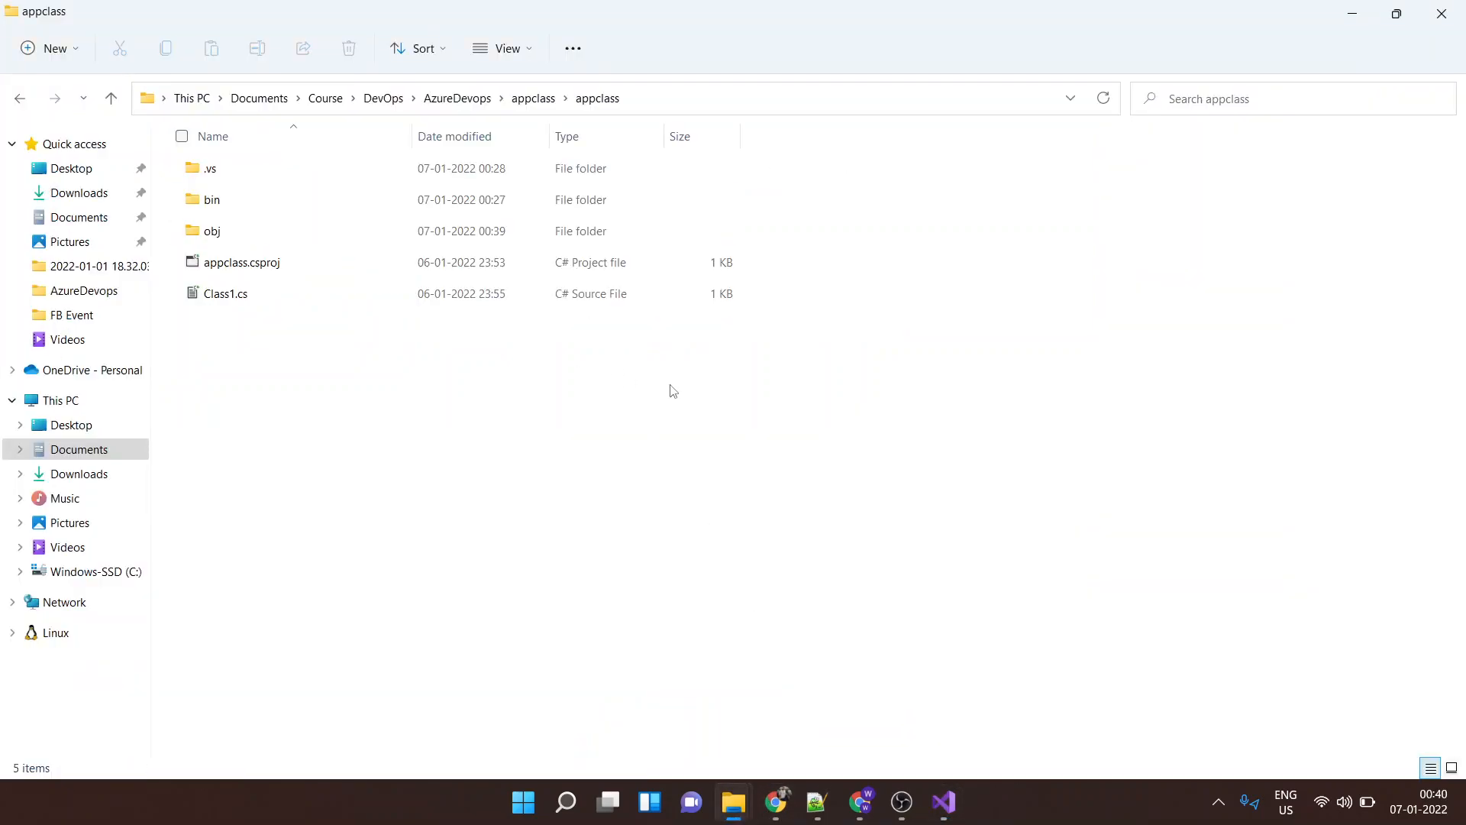
{"action": "left_click", "coordinate": [211, 200]}
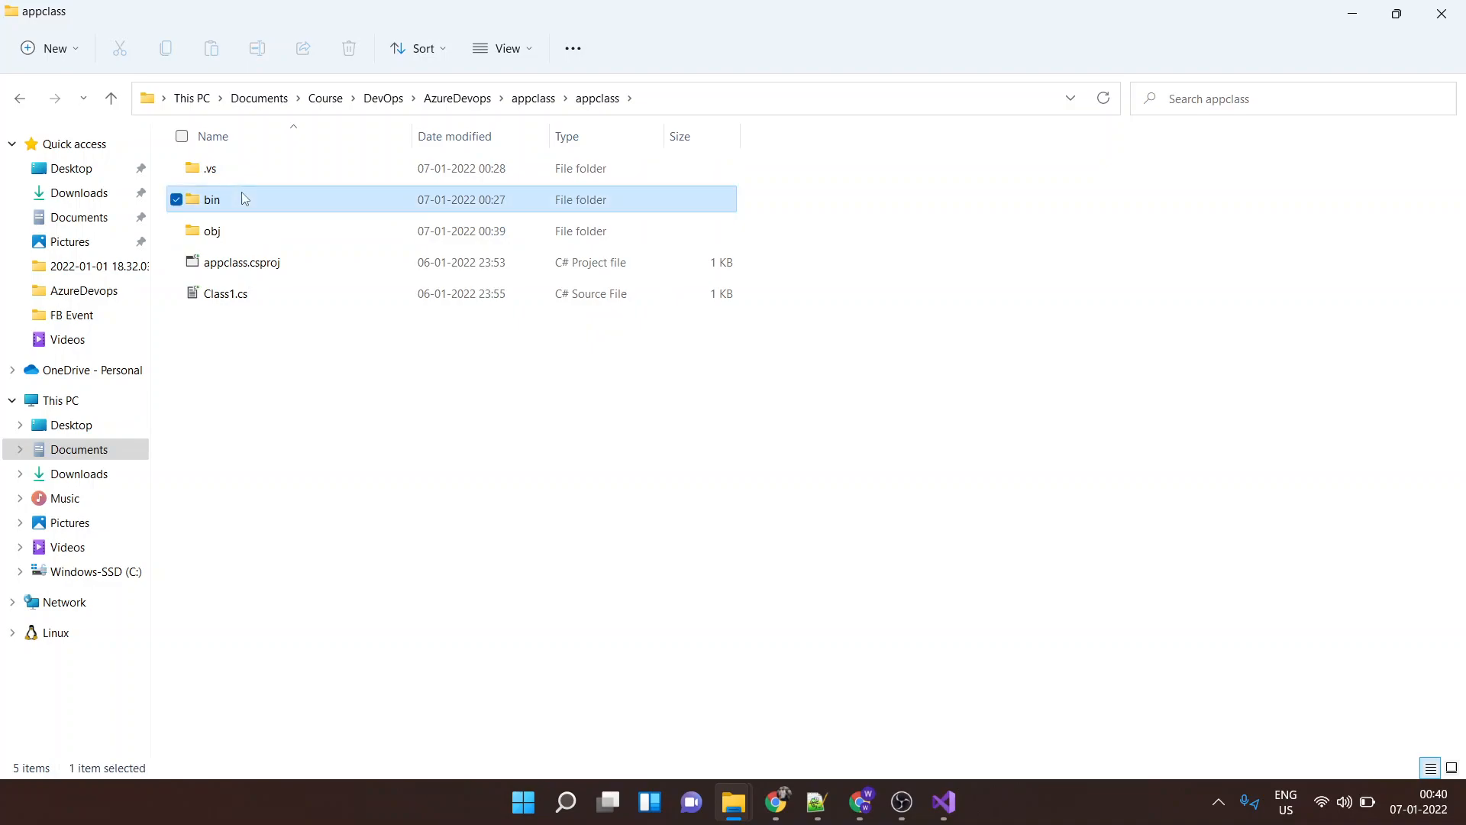
{"action": "double_click", "coordinate": [212, 200]}
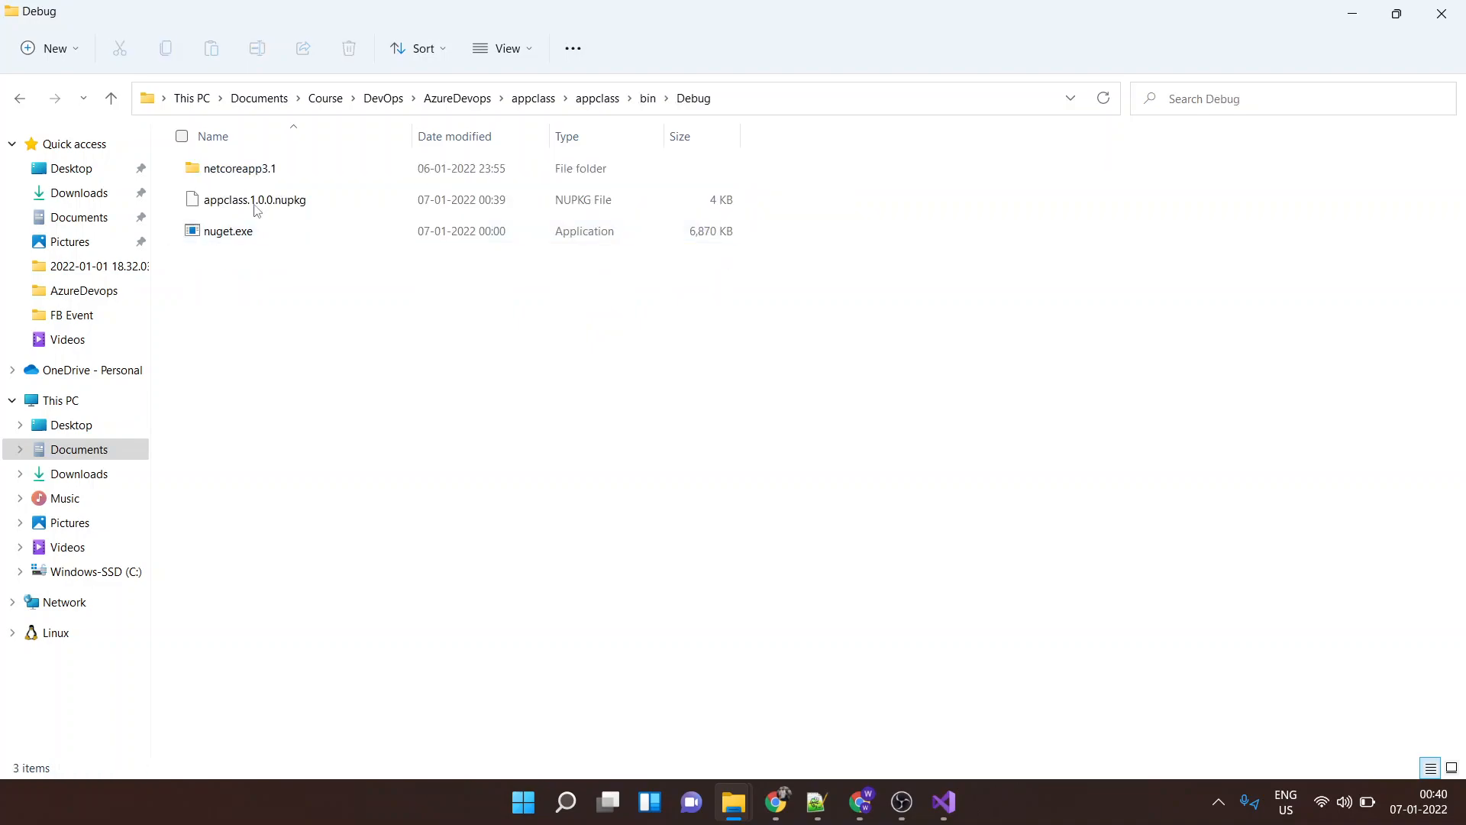
{"action": "left_click", "coordinate": [254, 199]}
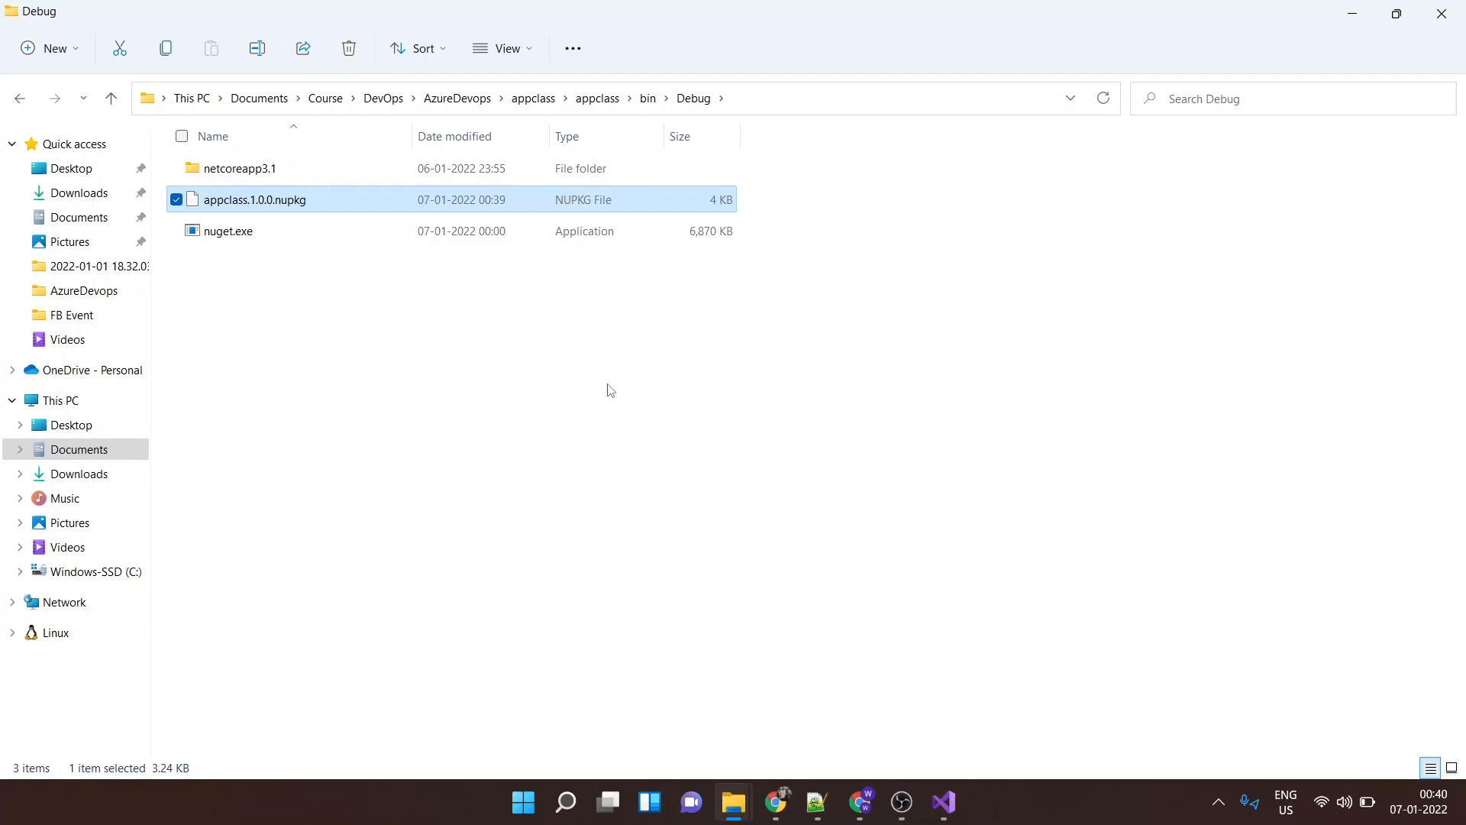
{"action": "mouse_move", "coordinate": [417, 434]}
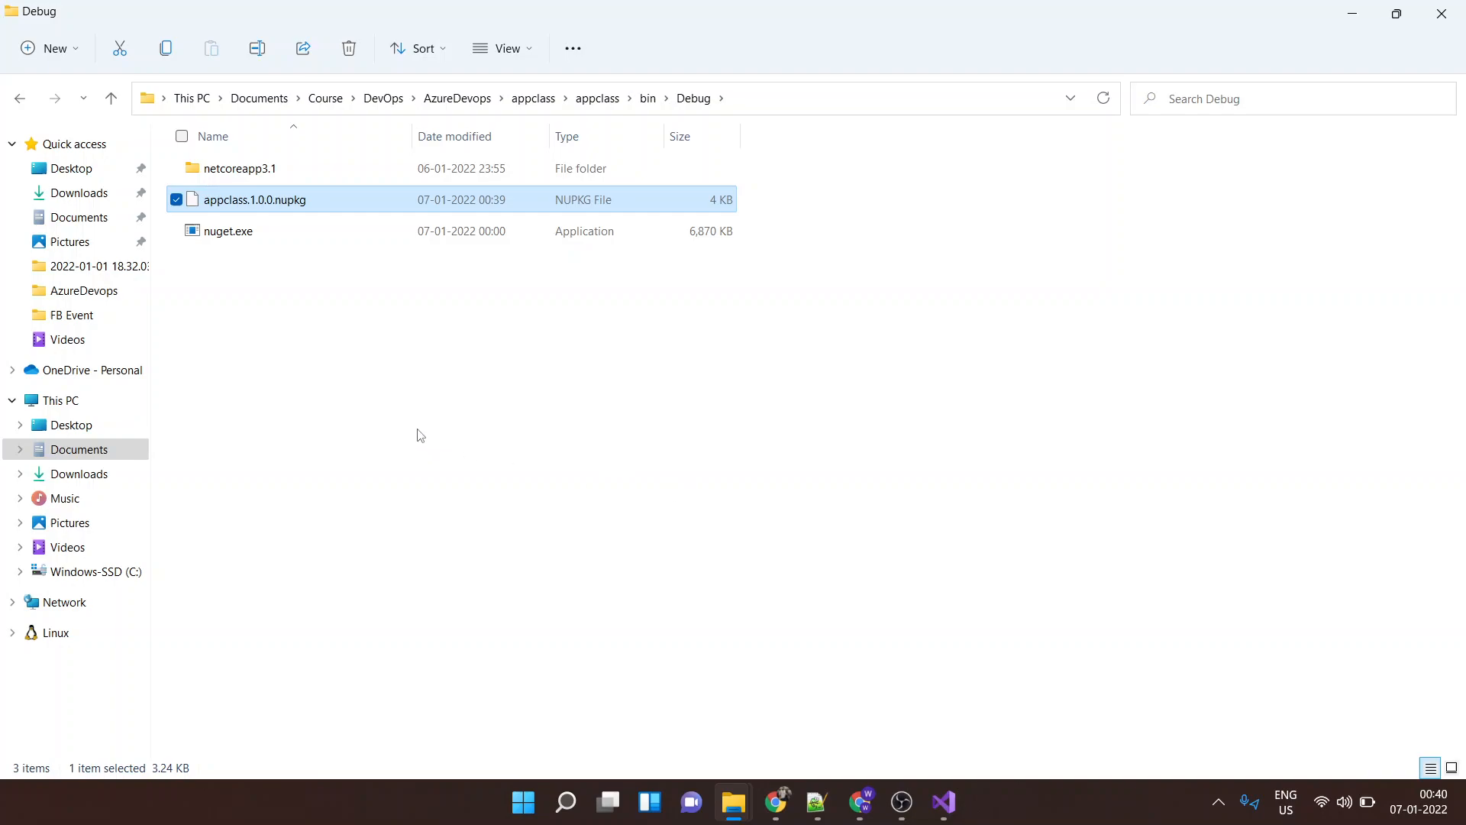
{"action": "left_click", "coordinate": [893, 720]}
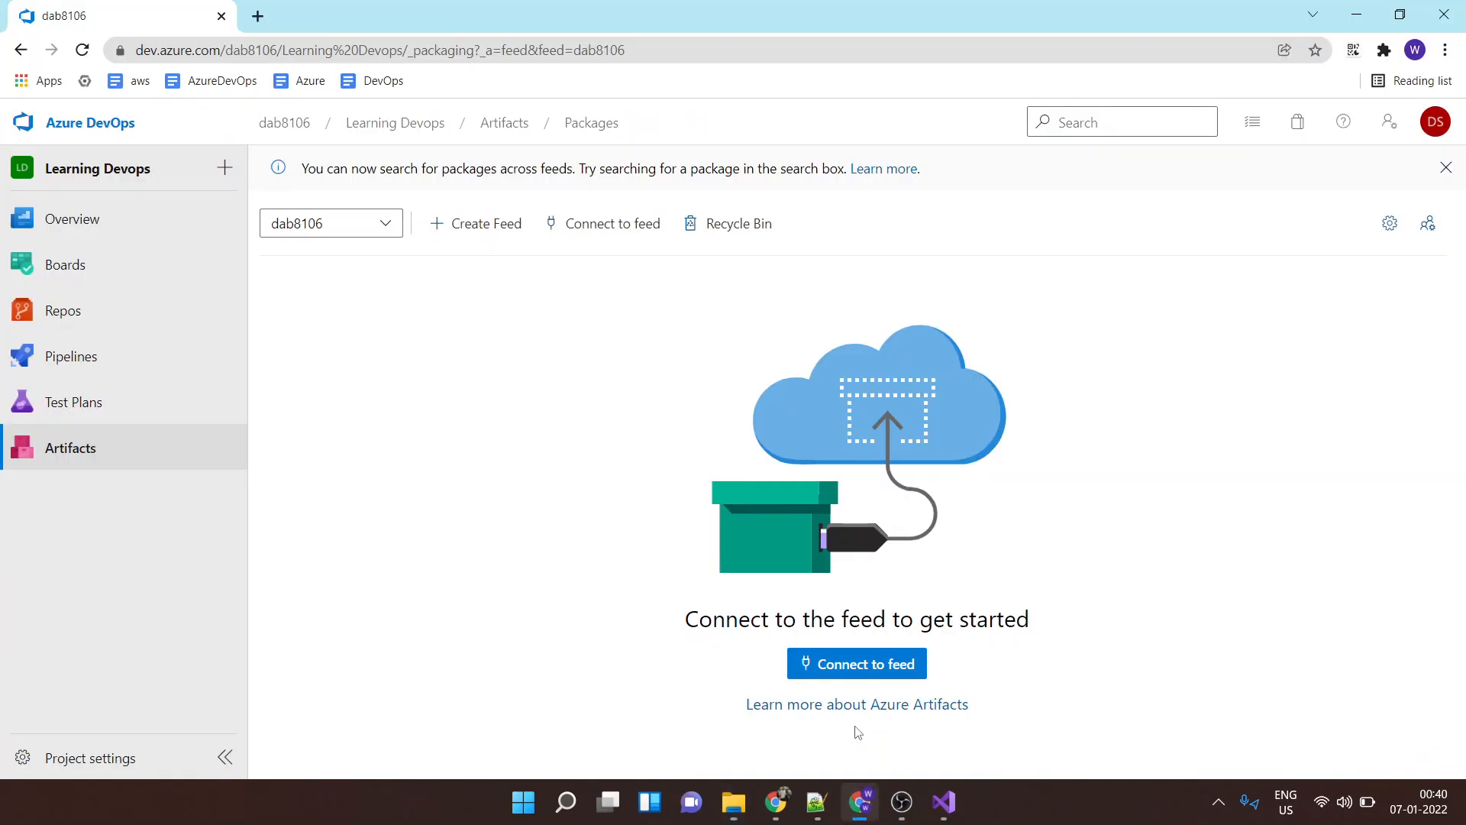
Create the public, project-scoped feed 'learningfeed' and bring up its connection options
{"action": "left_click", "coordinate": [486, 222]}
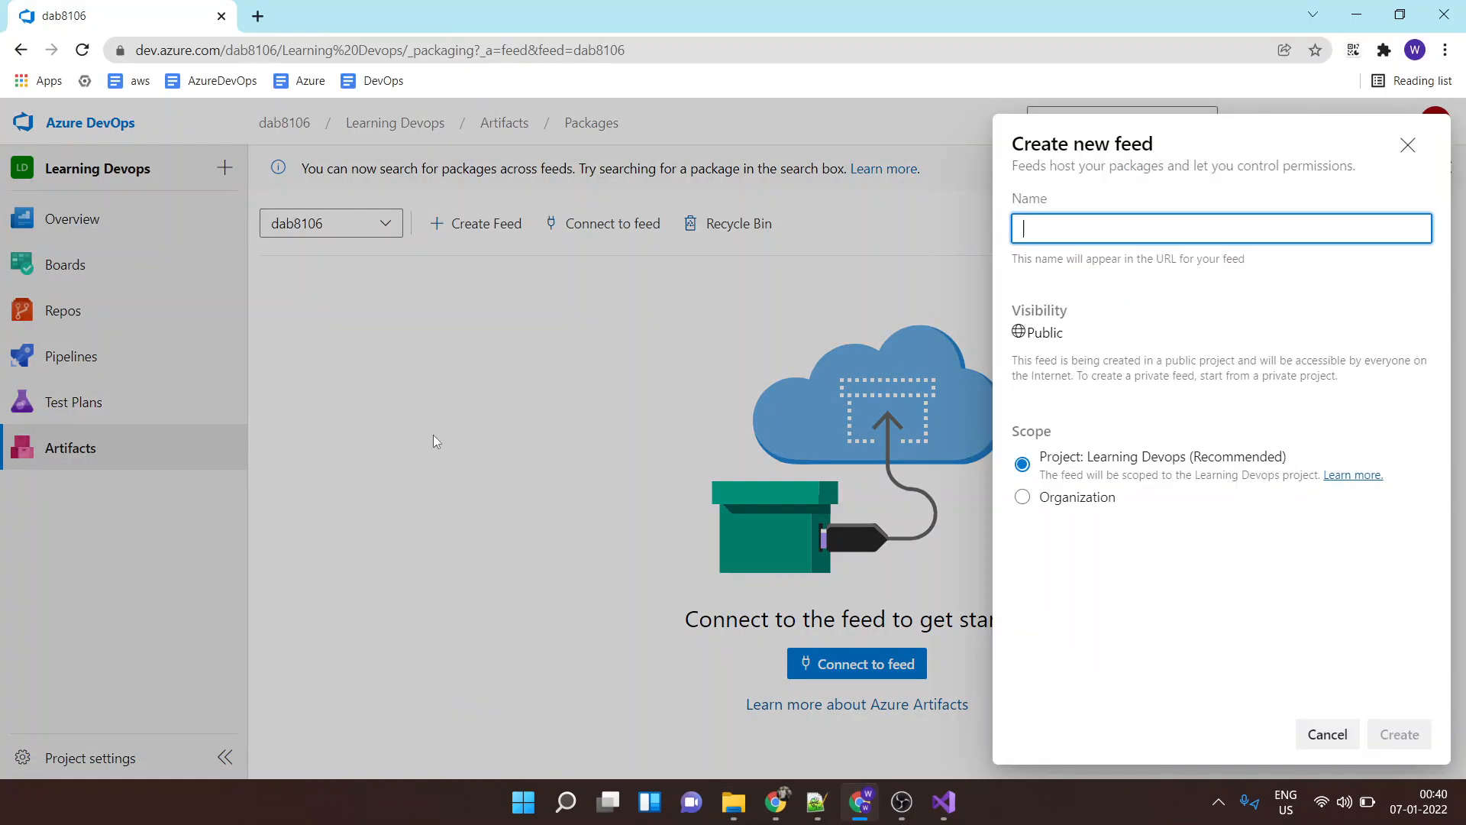
{"action": "type", "text": "learningfeed"}
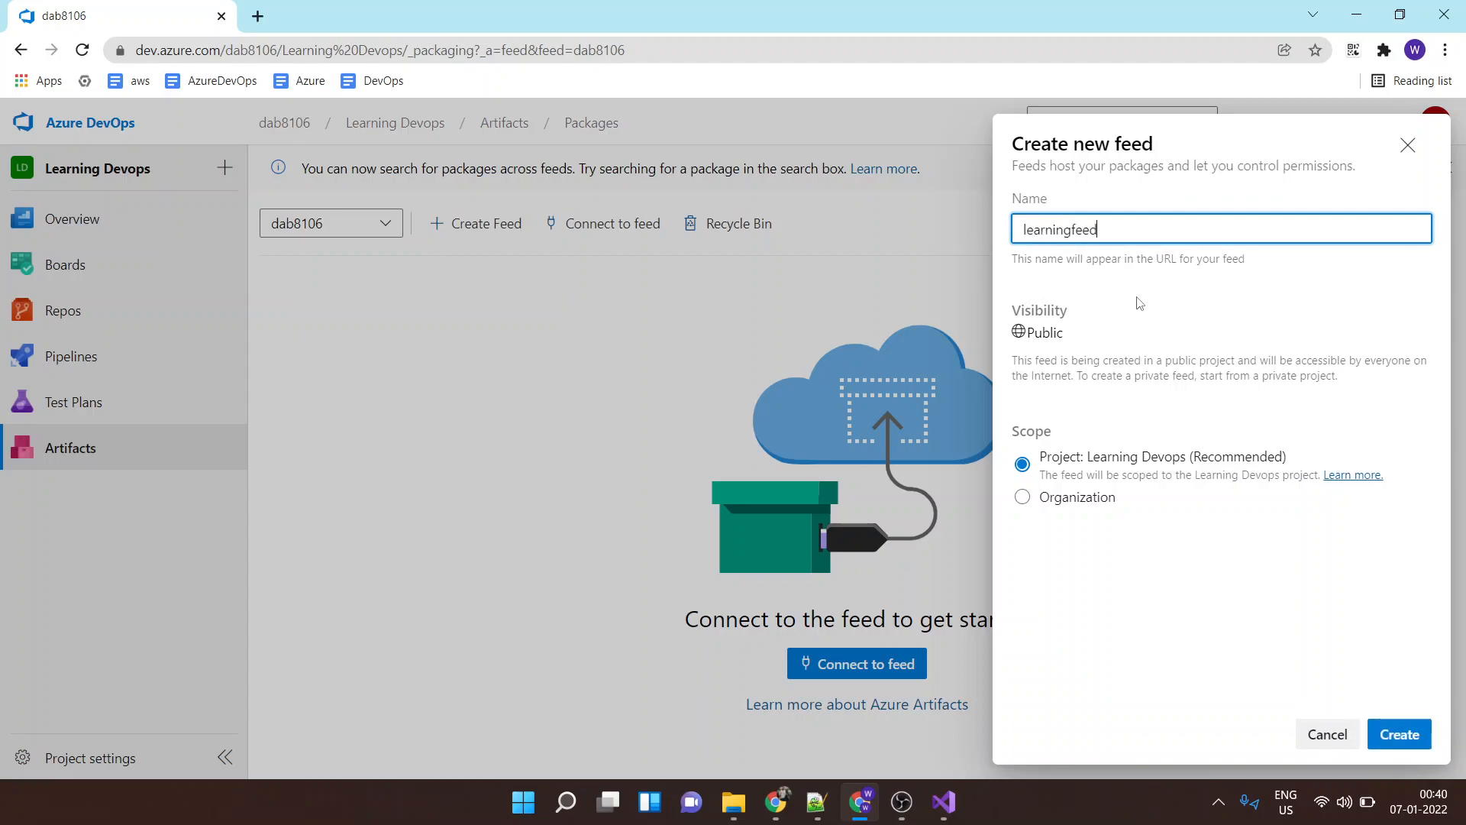
{"action": "left_click", "coordinate": [1399, 734]}
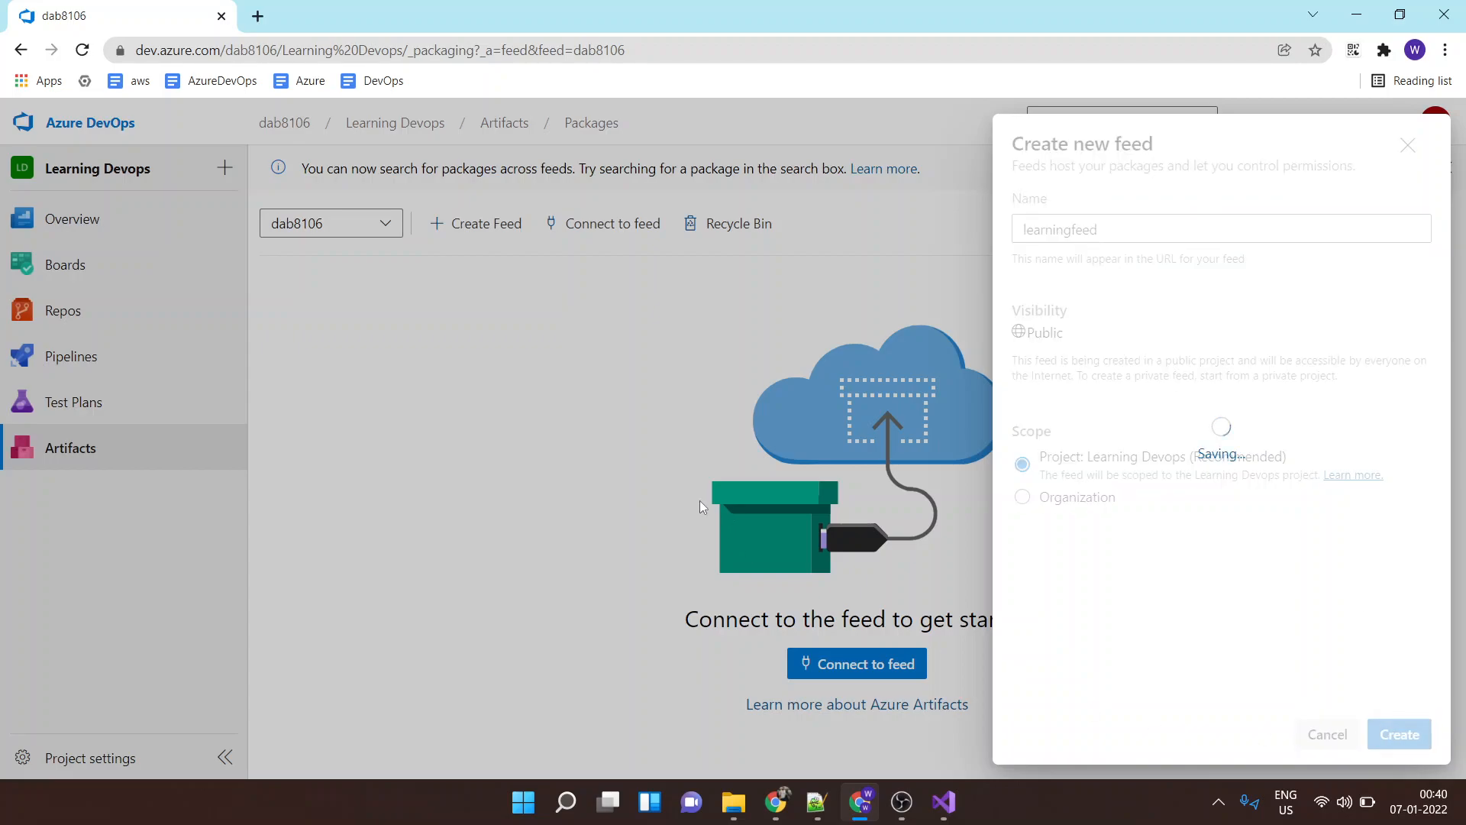
{"action": "left_click", "coordinate": [1399, 734]}
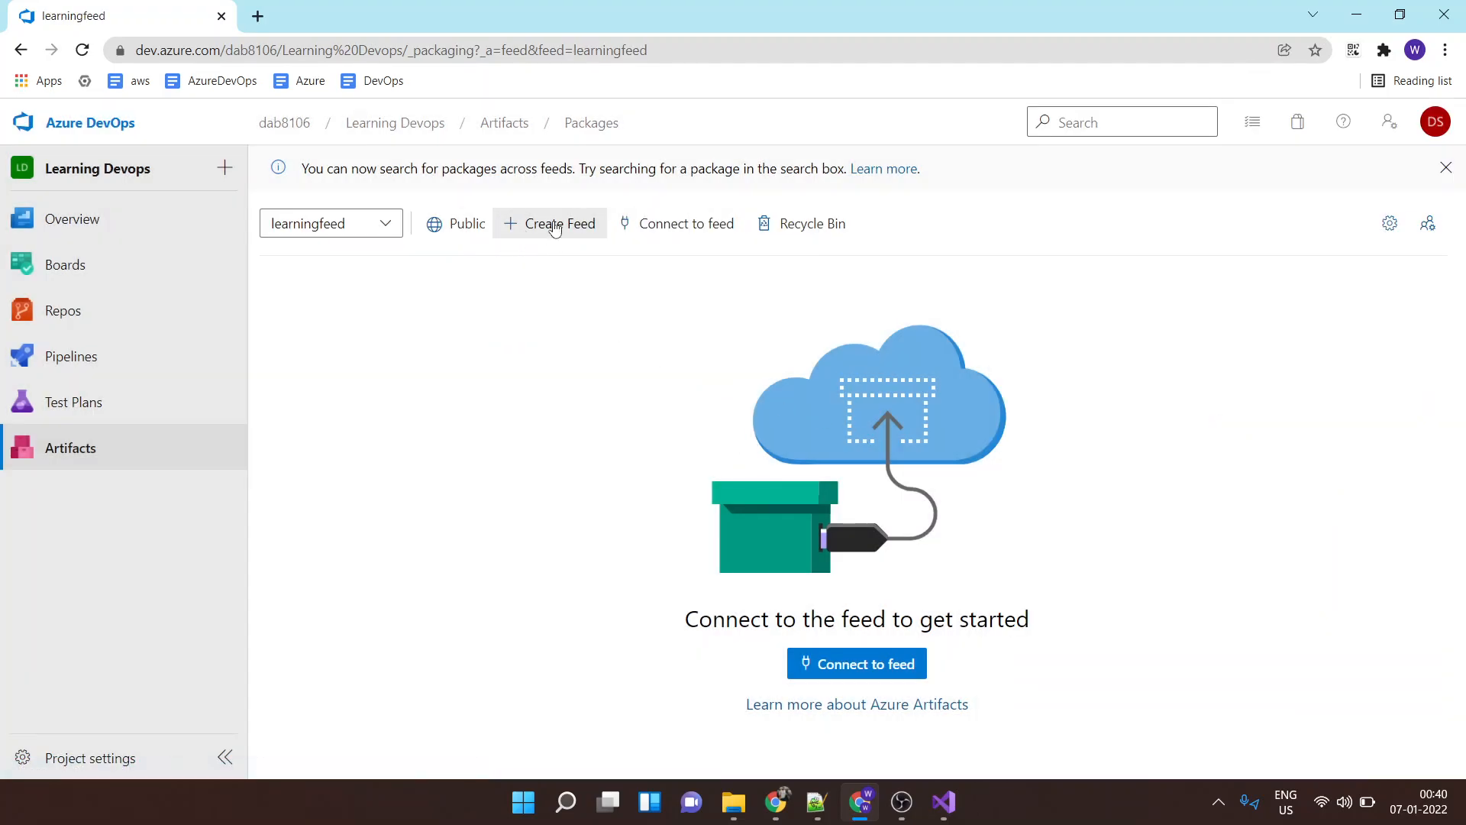
{"action": "left_click", "coordinate": [678, 224]}
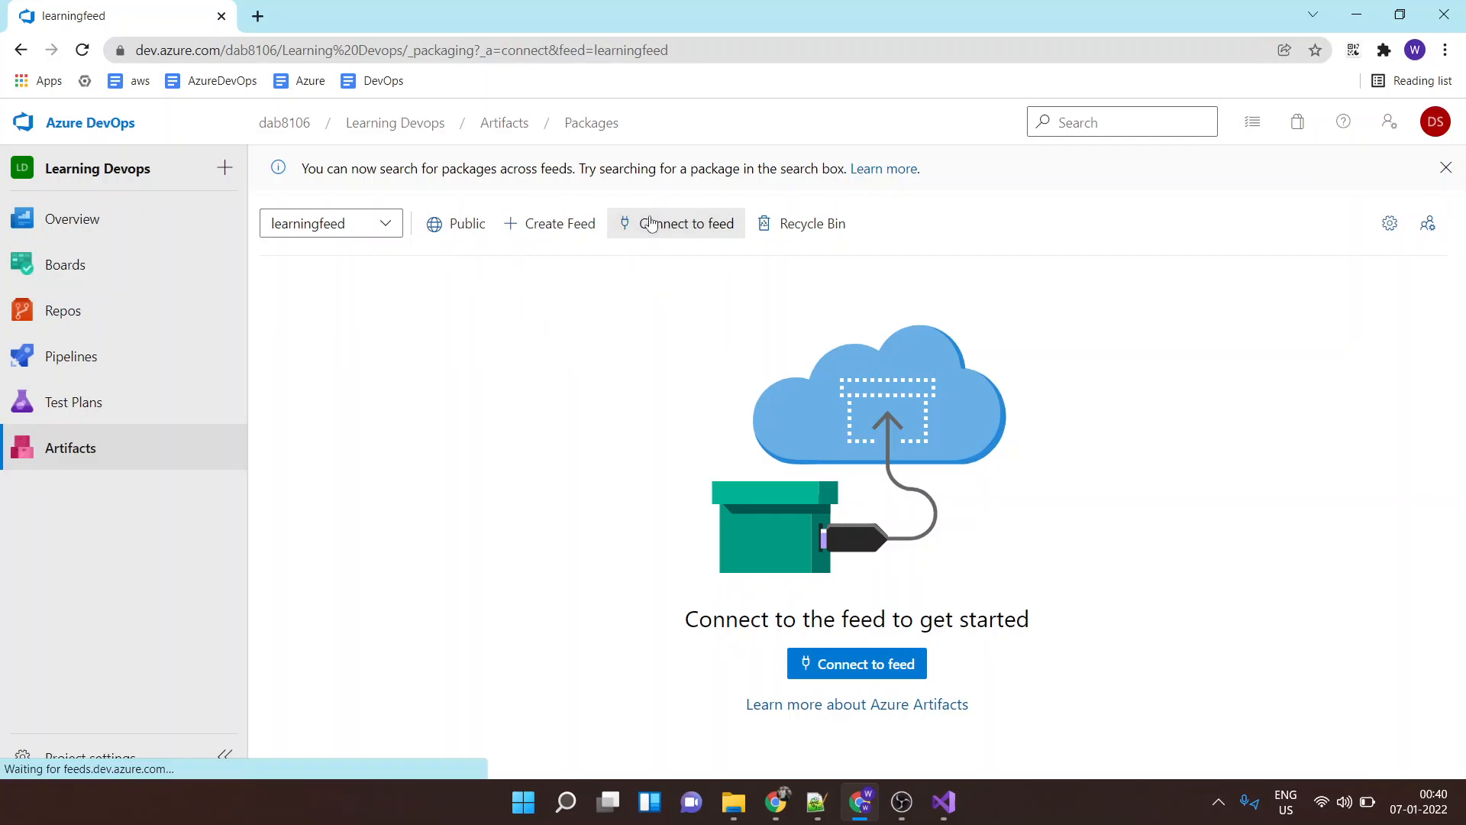
Show NuGet.exe setup instructions for learningfeed and start a Google search for nuget
{"action": "left_click", "coordinate": [686, 222]}
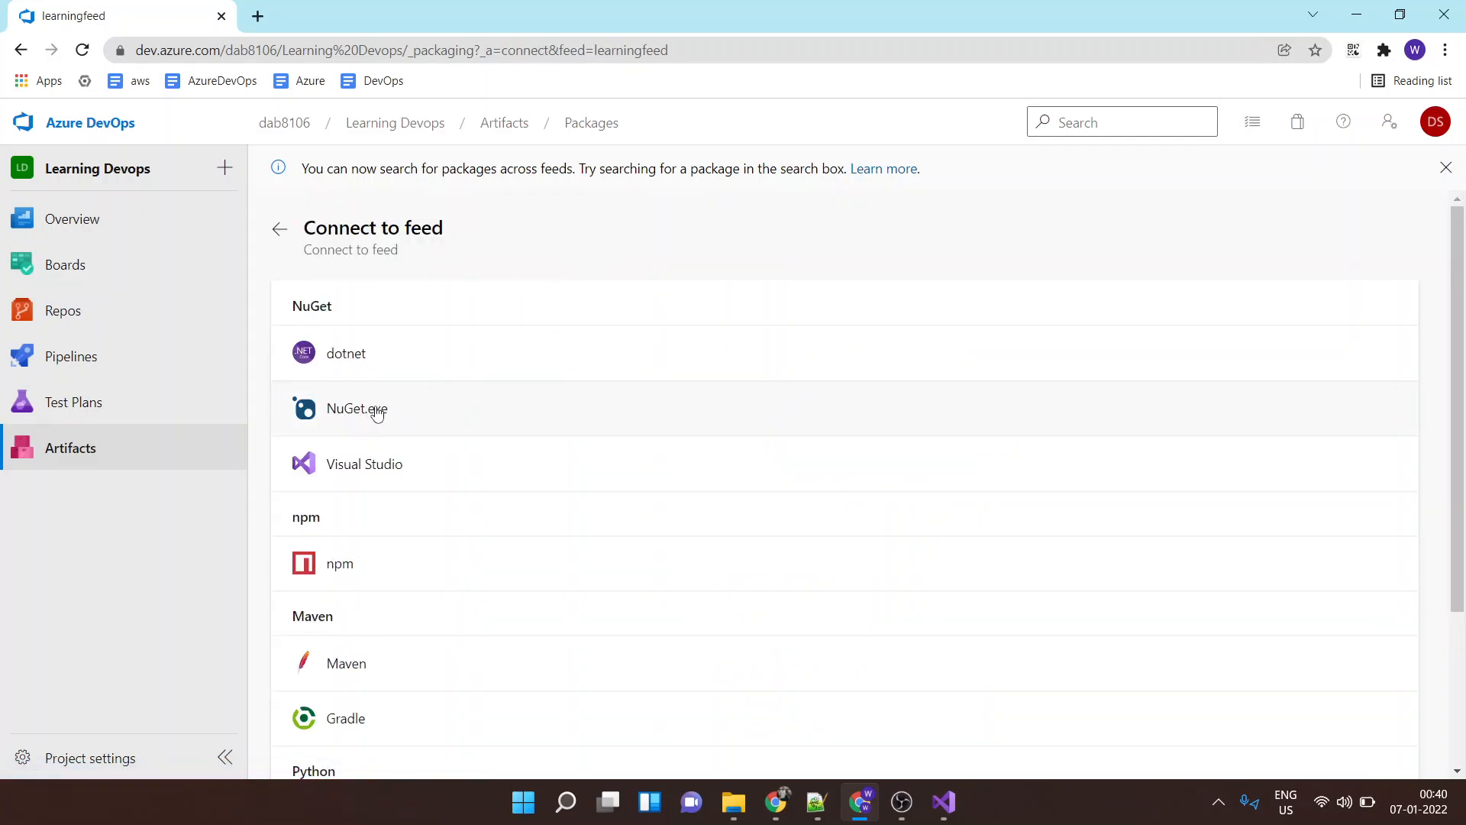
{"action": "left_click", "coordinate": [357, 409]}
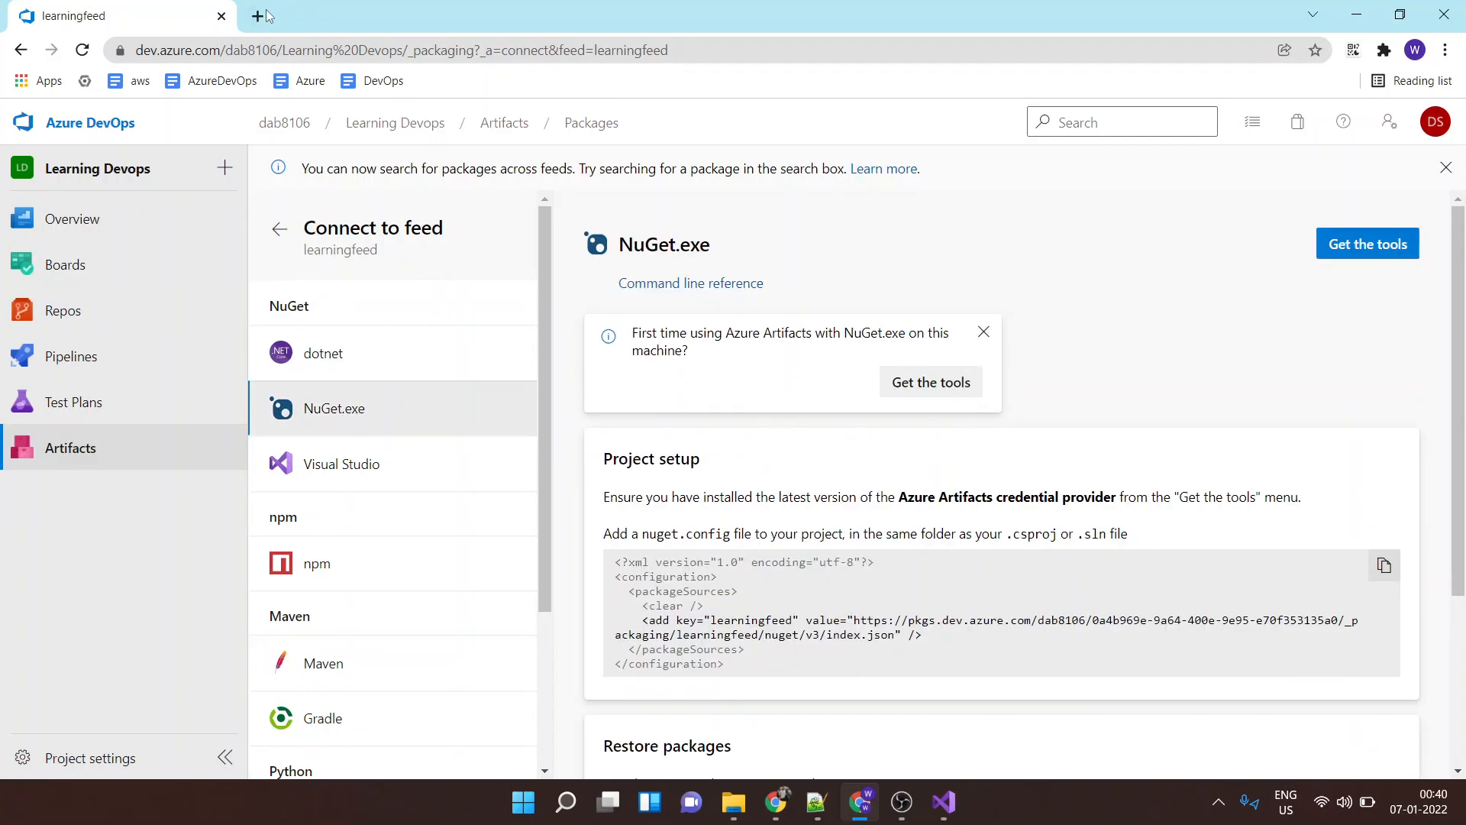
{"action": "type", "text": "nig"}
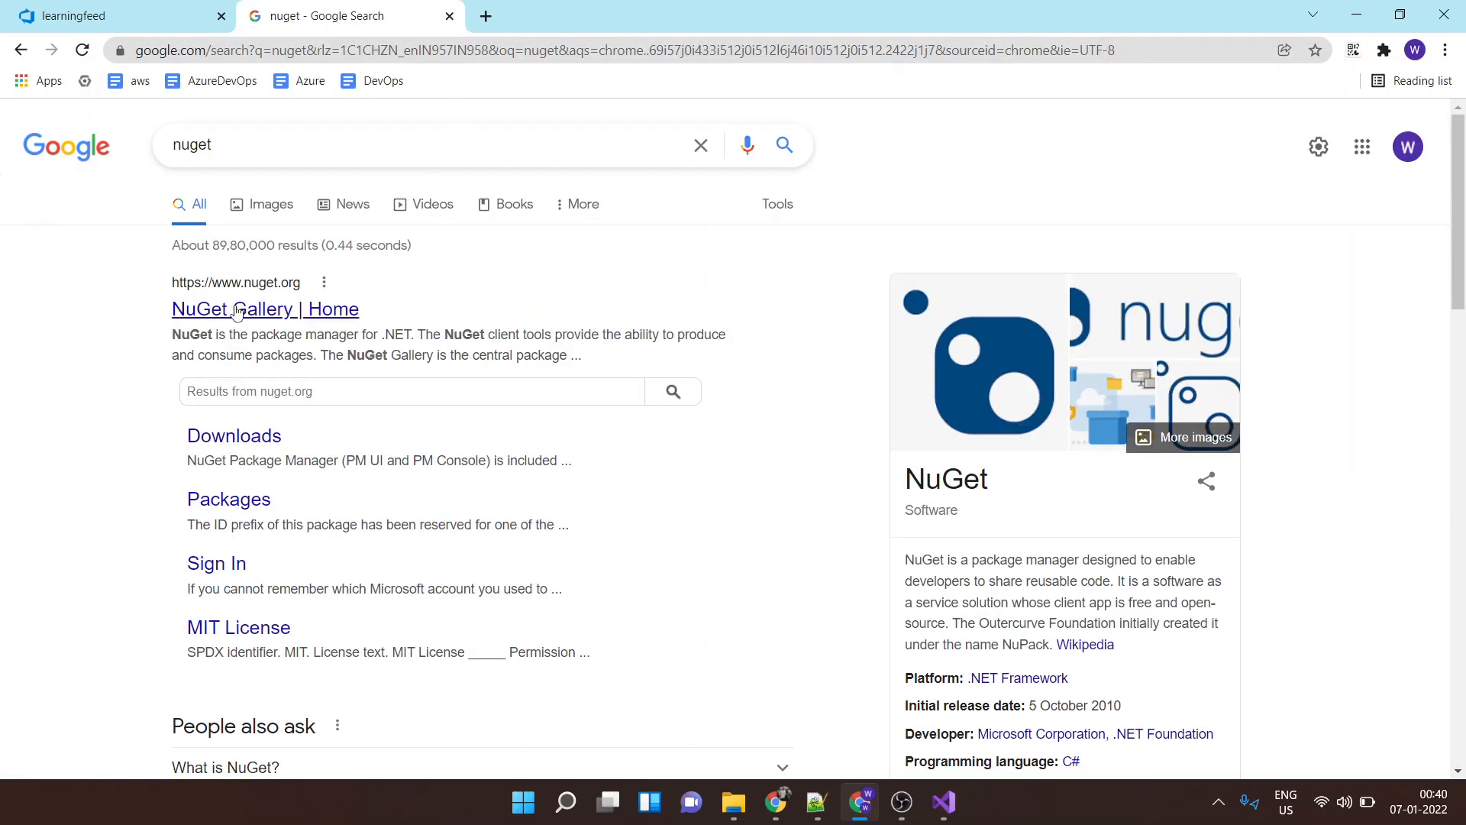
Open the NuGet Gallery | Home result from the Google search
{"action": "left_click", "coordinate": [265, 309]}
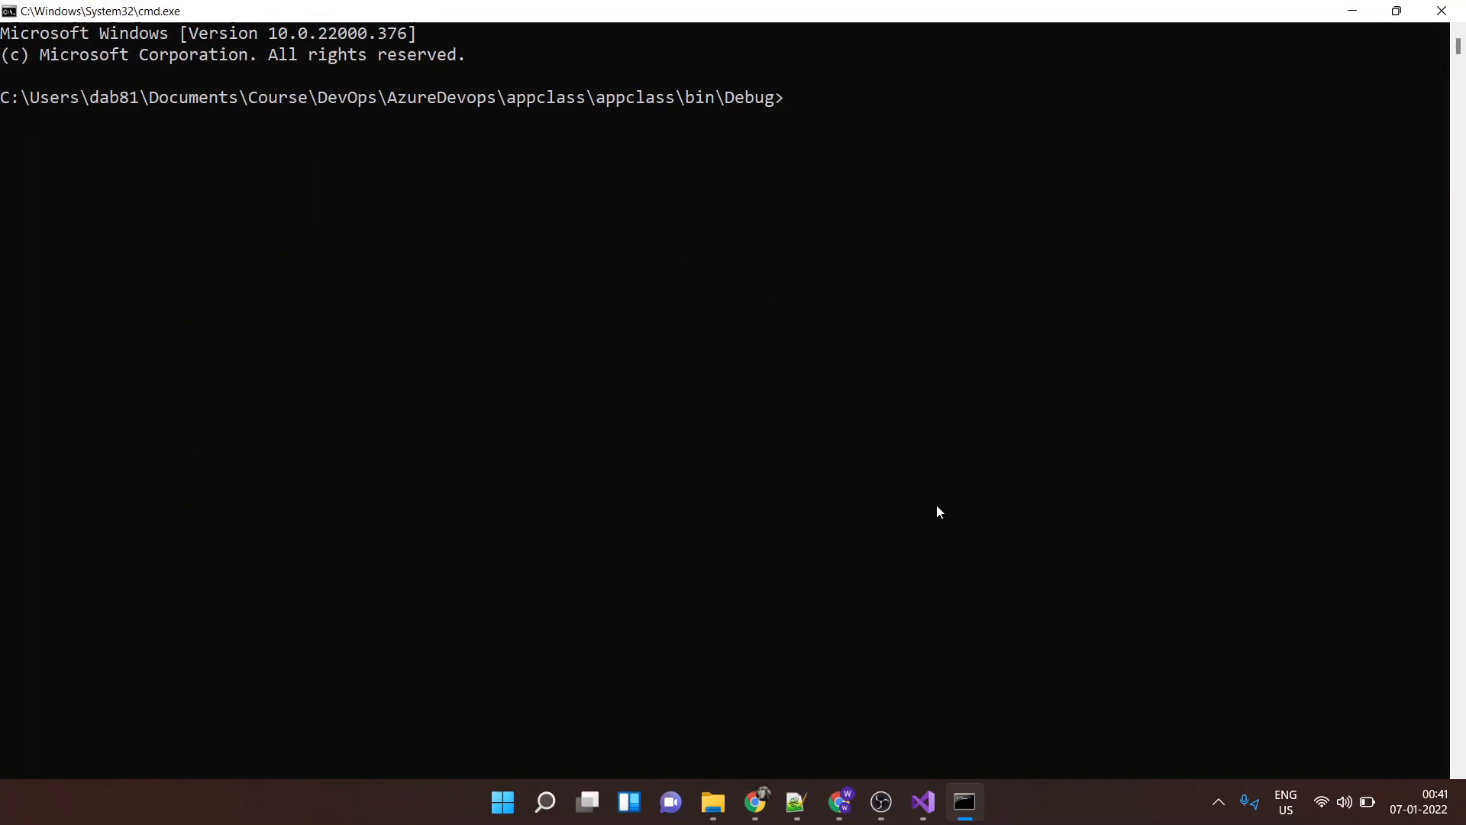
Review the drafted nuget sources add and push commands in Notepad++
{"action": "left_click", "coordinate": [794, 803]}
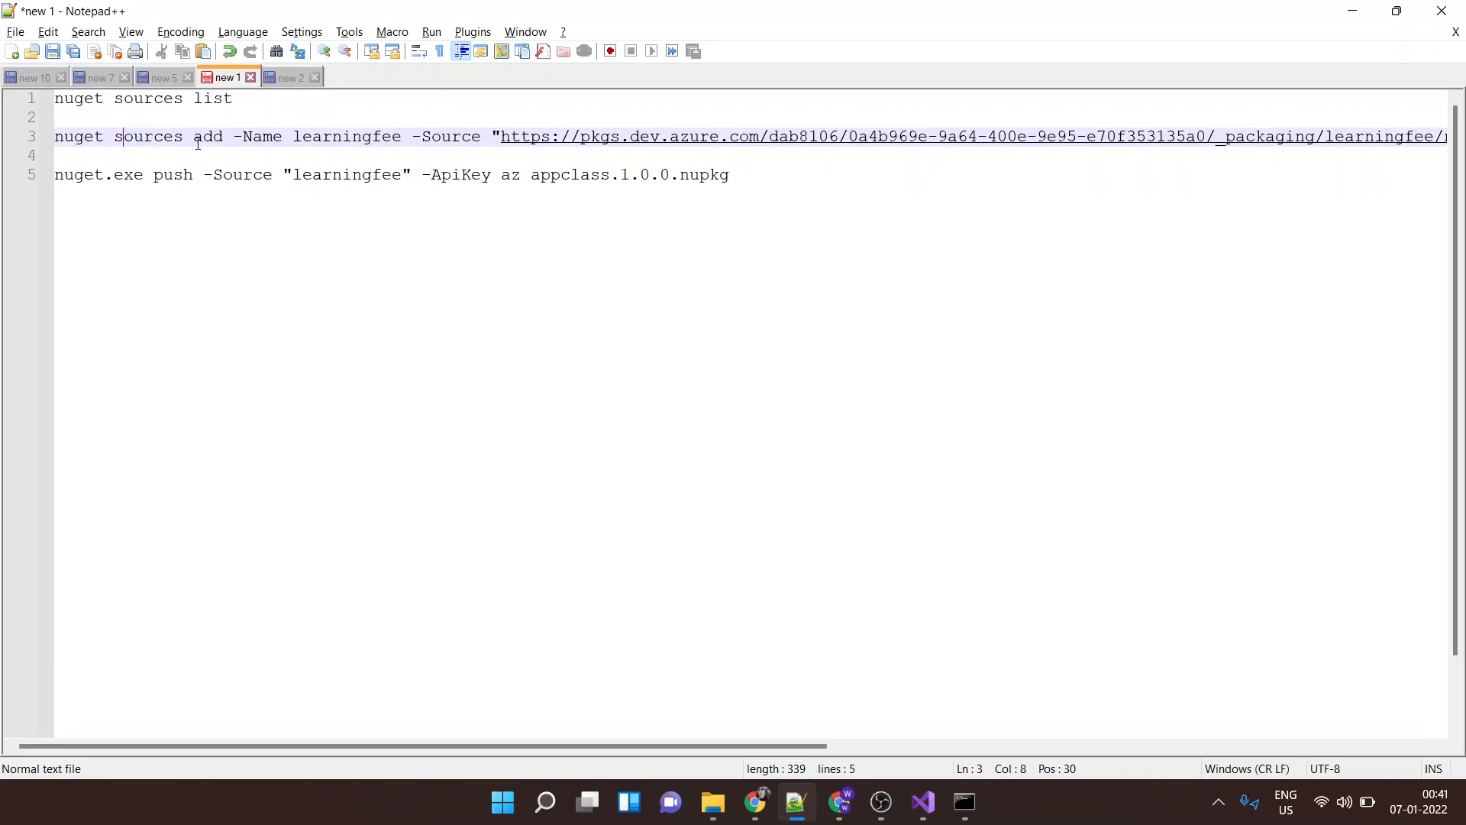
{"action": "double_click", "coordinate": [345, 136]}
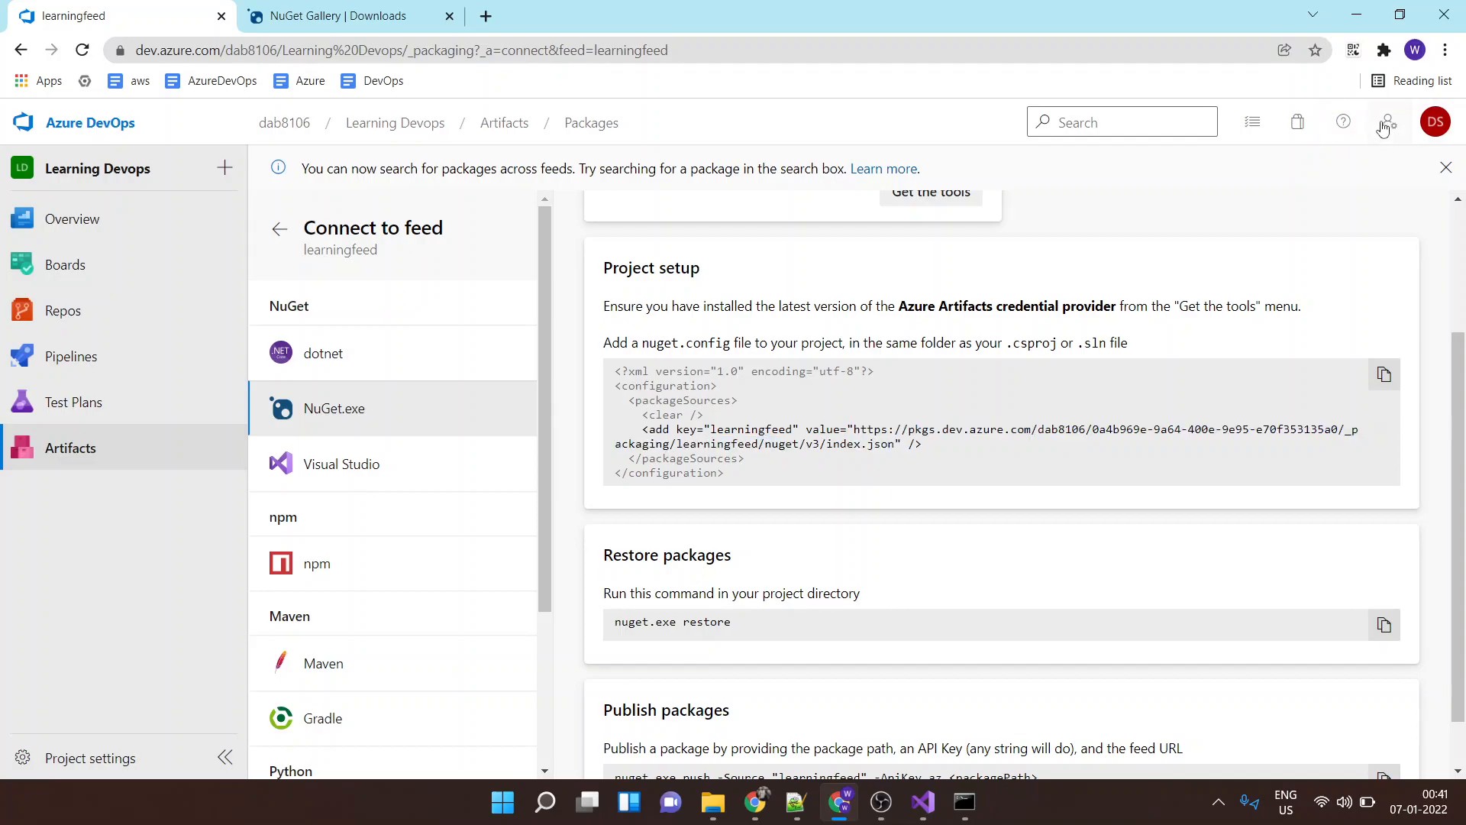
Create personal access token 'learningfeed' with Packaging read, write and manage access
{"action": "left_click", "coordinate": [1387, 122]}
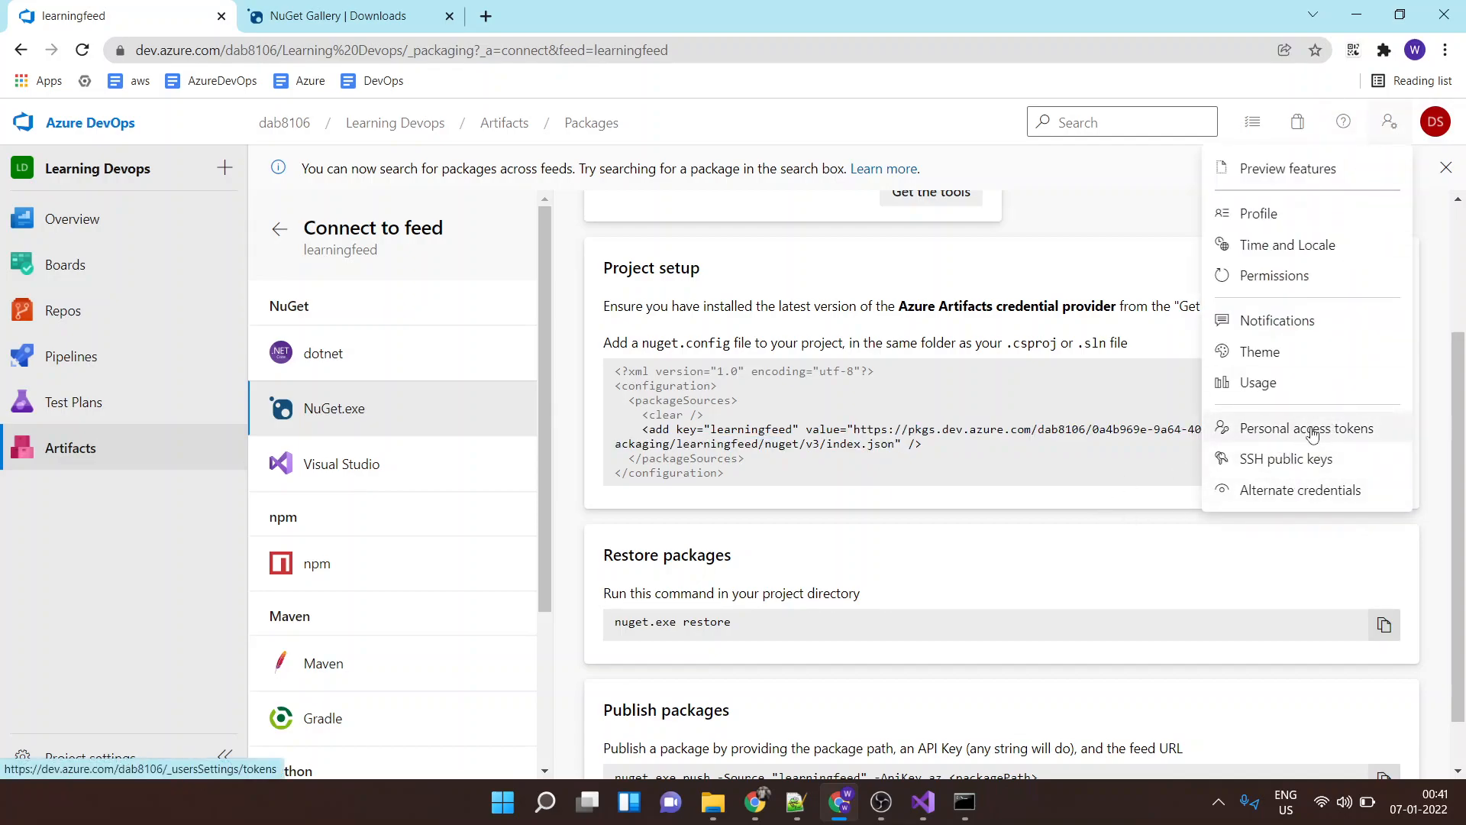
{"action": "left_click", "coordinate": [1307, 428]}
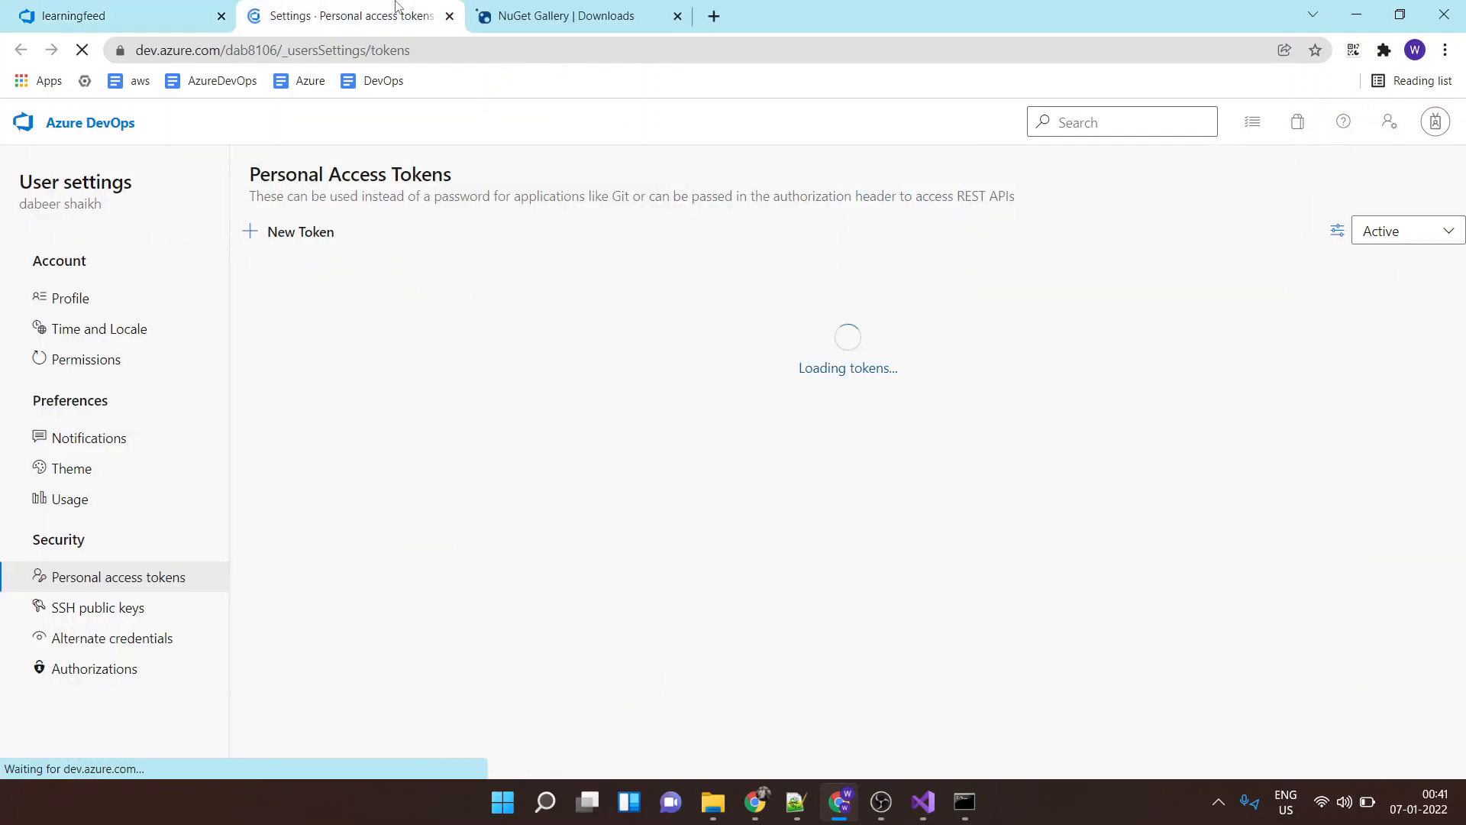
{"action": "left_click", "coordinate": [301, 230]}
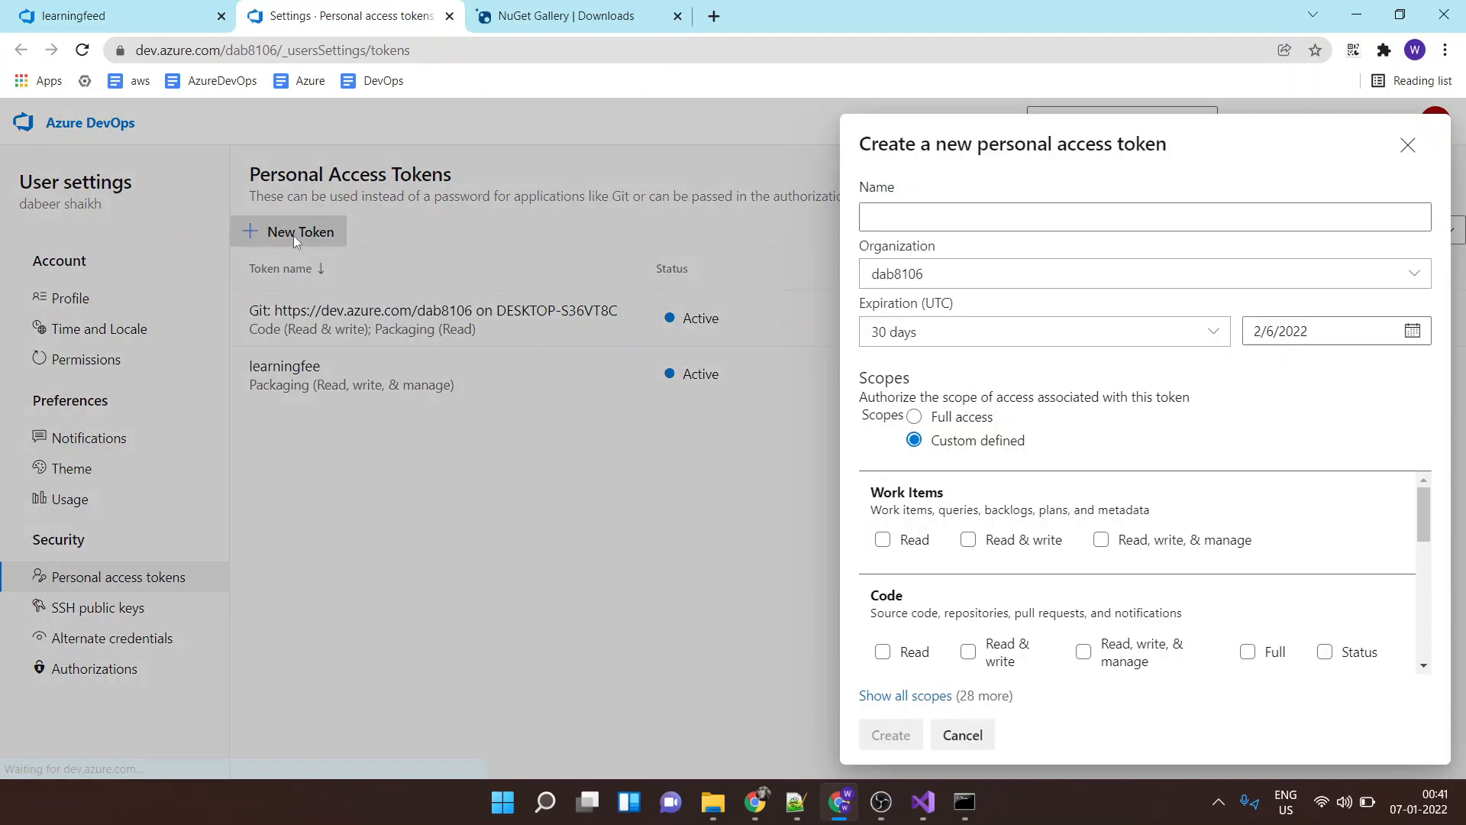
{"action": "type", "text": "learningfeed"}
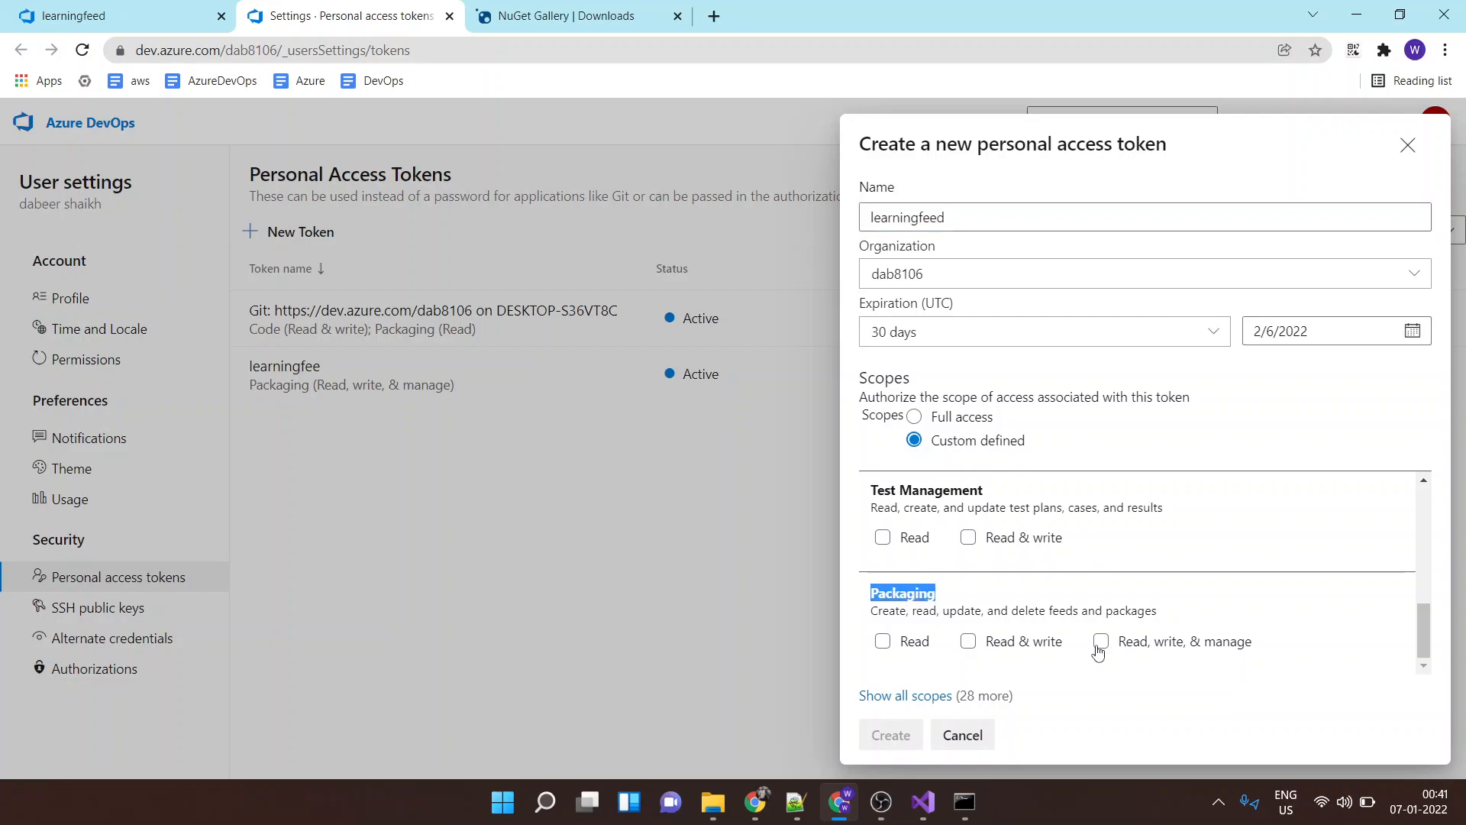
{"action": "left_click", "coordinate": [1101, 641]}
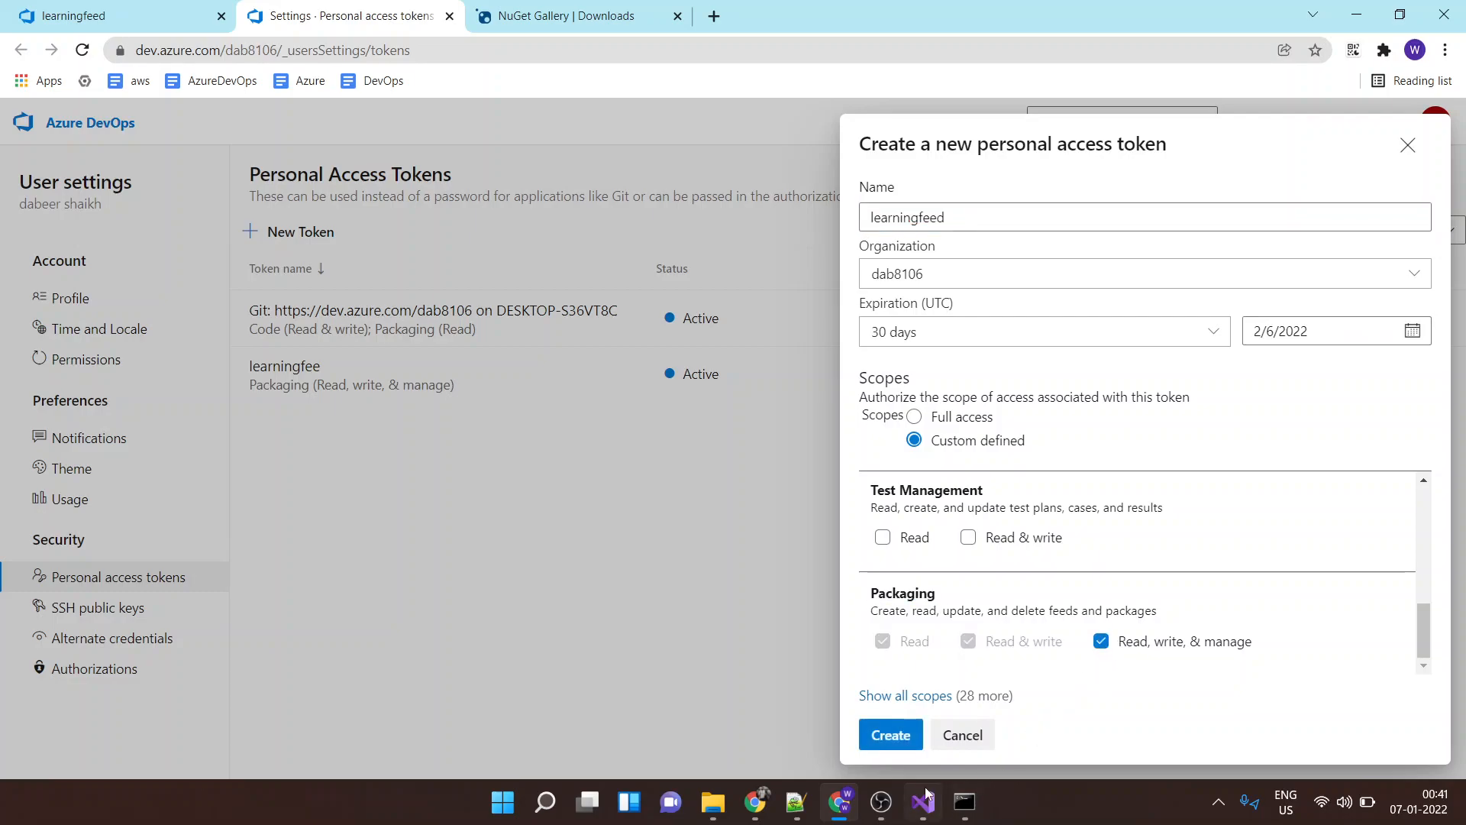
{"action": "left_click", "coordinate": [889, 734]}
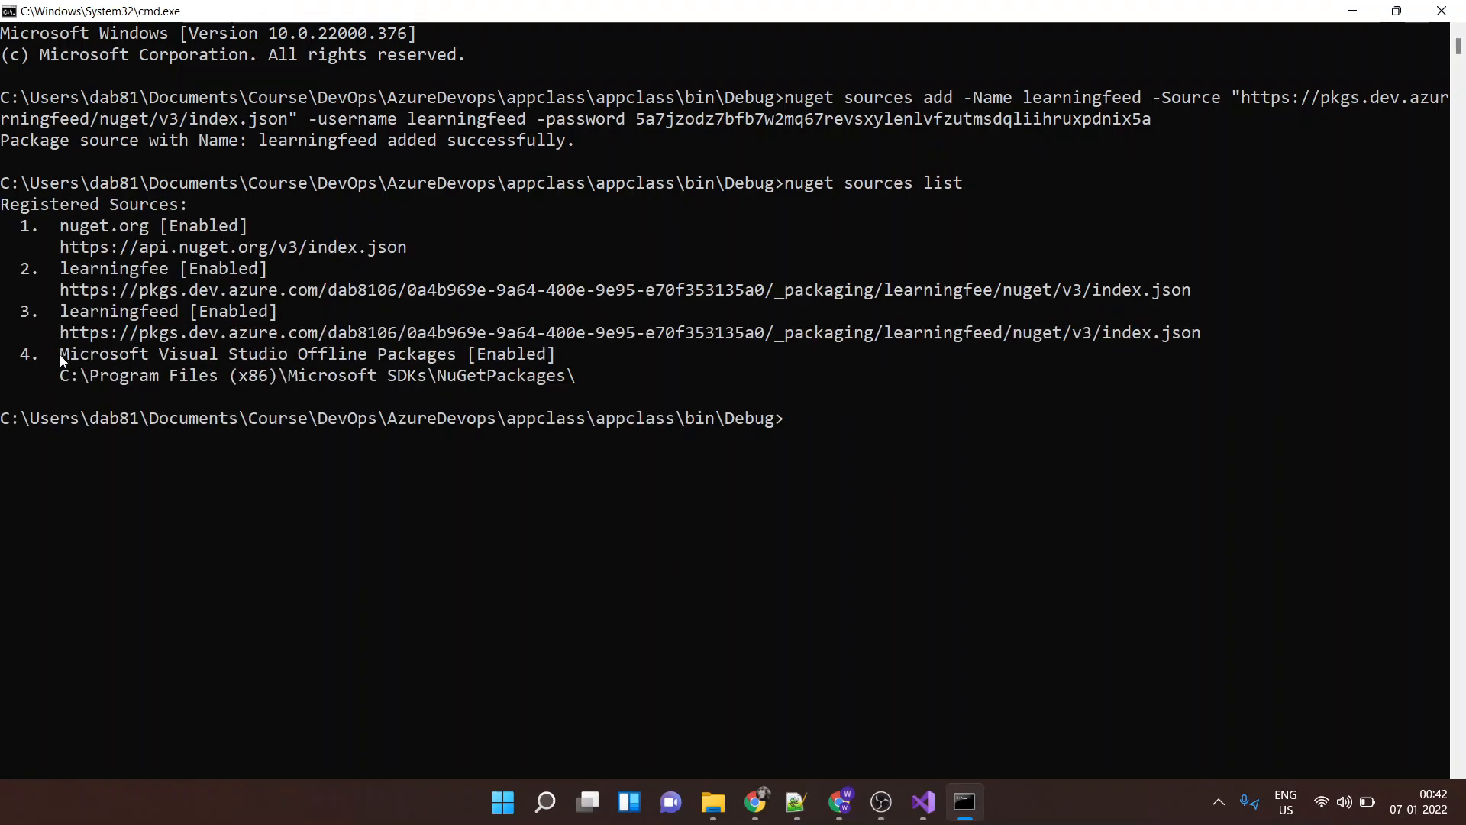
Select the Command Prompt output and enter a 'clear' command
{"action": "left_click_drag", "start_coordinate": [59, 310], "coordinate": [1085, 354]}
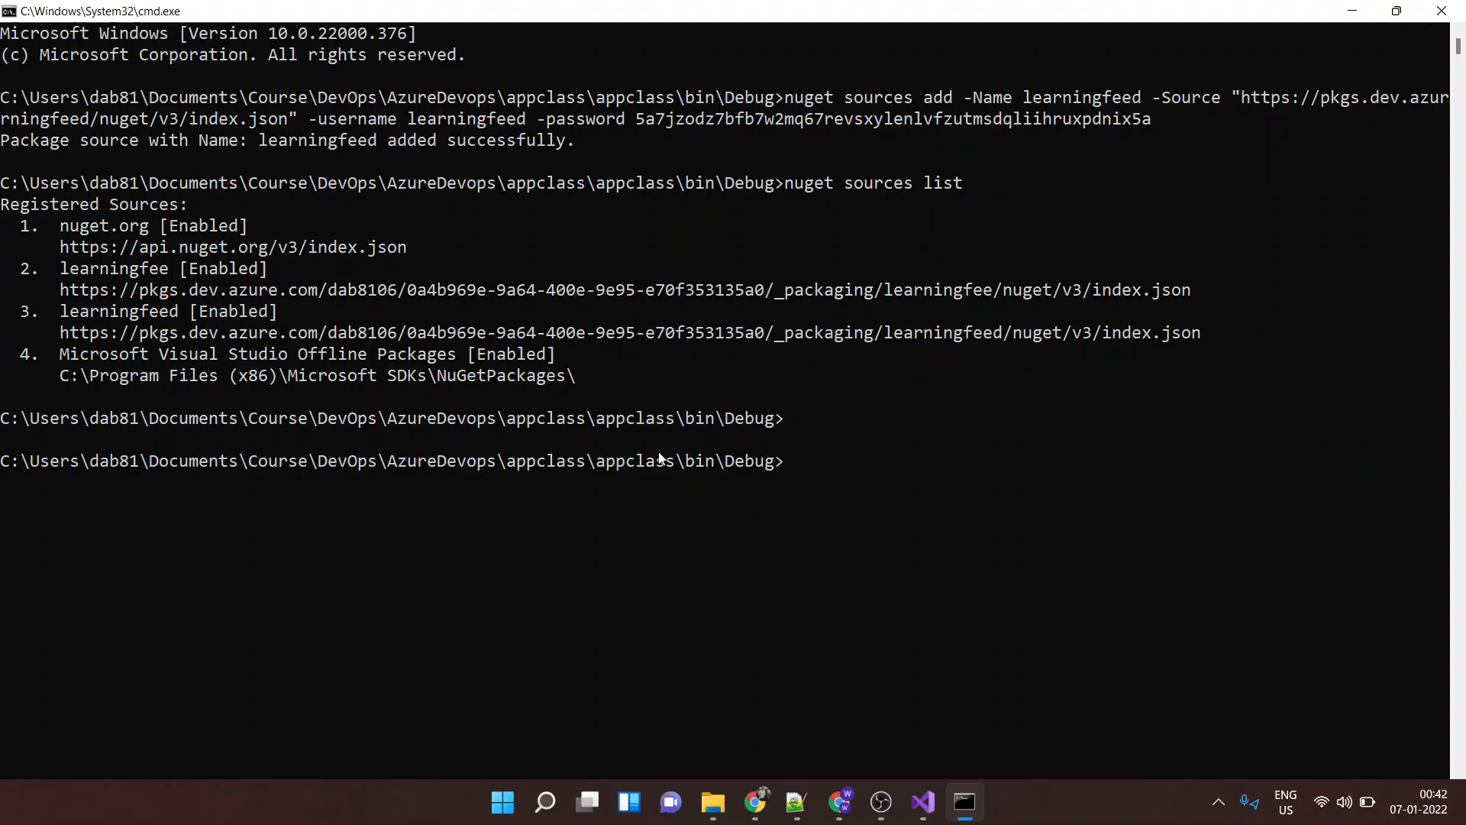
{"action": "type", "text": "clear"}
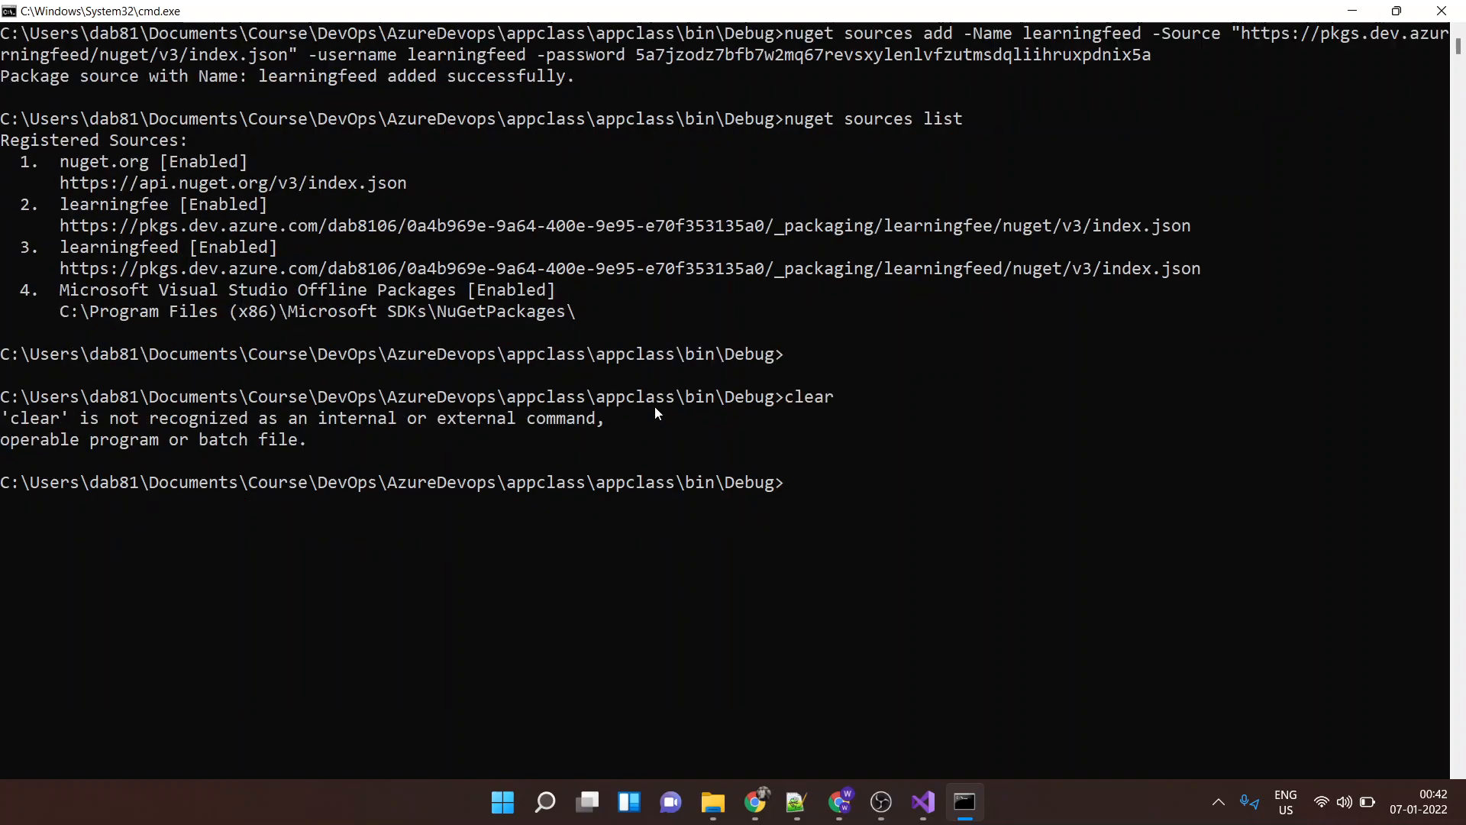
Review the learningfeed NuGet.exe publish command, selecting its feed name and -ApiKey parts
{"action": "left_click", "coordinate": [755, 803]}
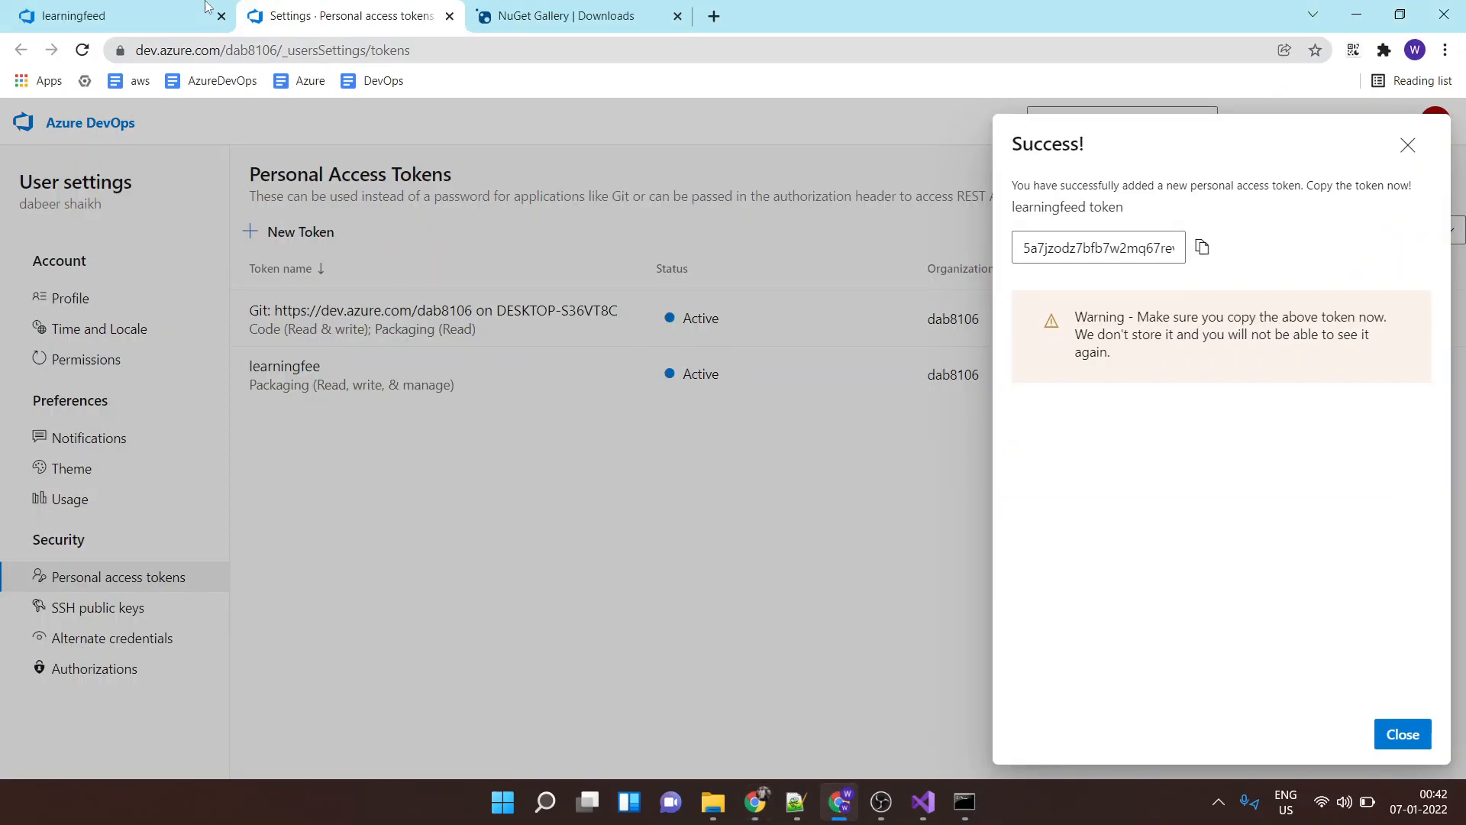
{"action": "left_click", "coordinate": [103, 16]}
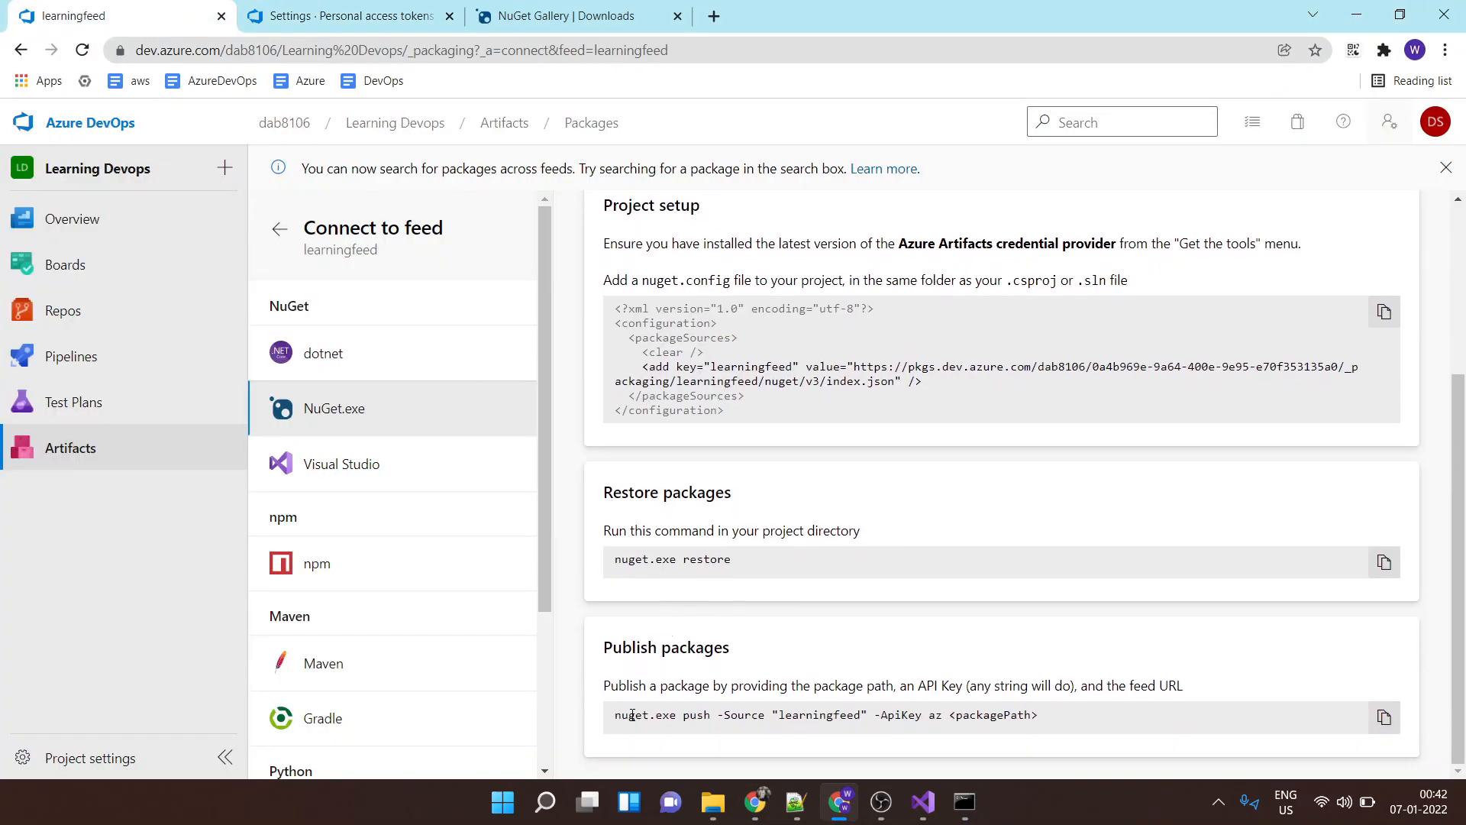
{"action": "double_click", "coordinate": [818, 715]}
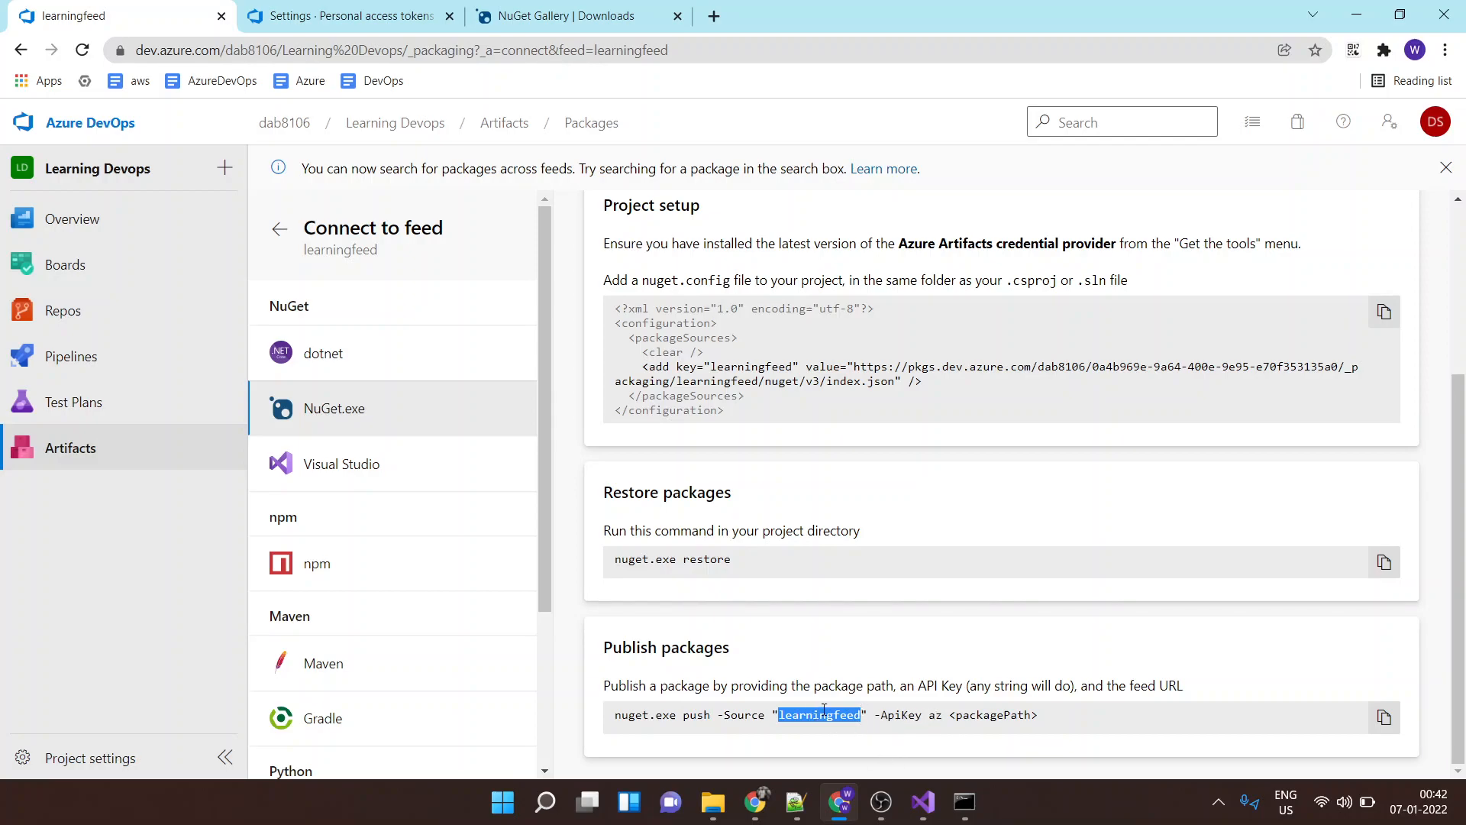
{"action": "double_click", "coordinate": [901, 715]}
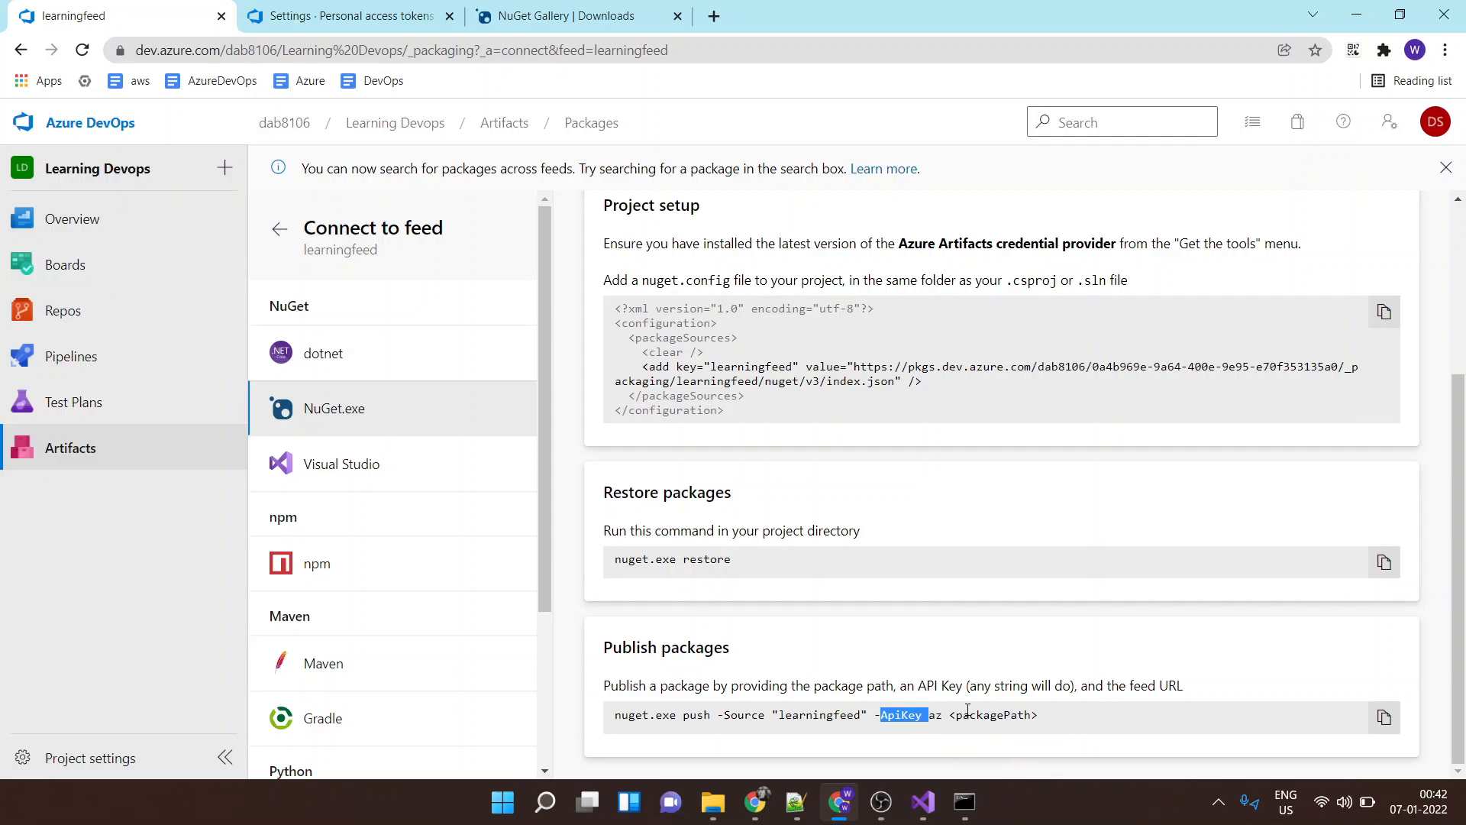
{"action": "left_click", "coordinate": [922, 801]}
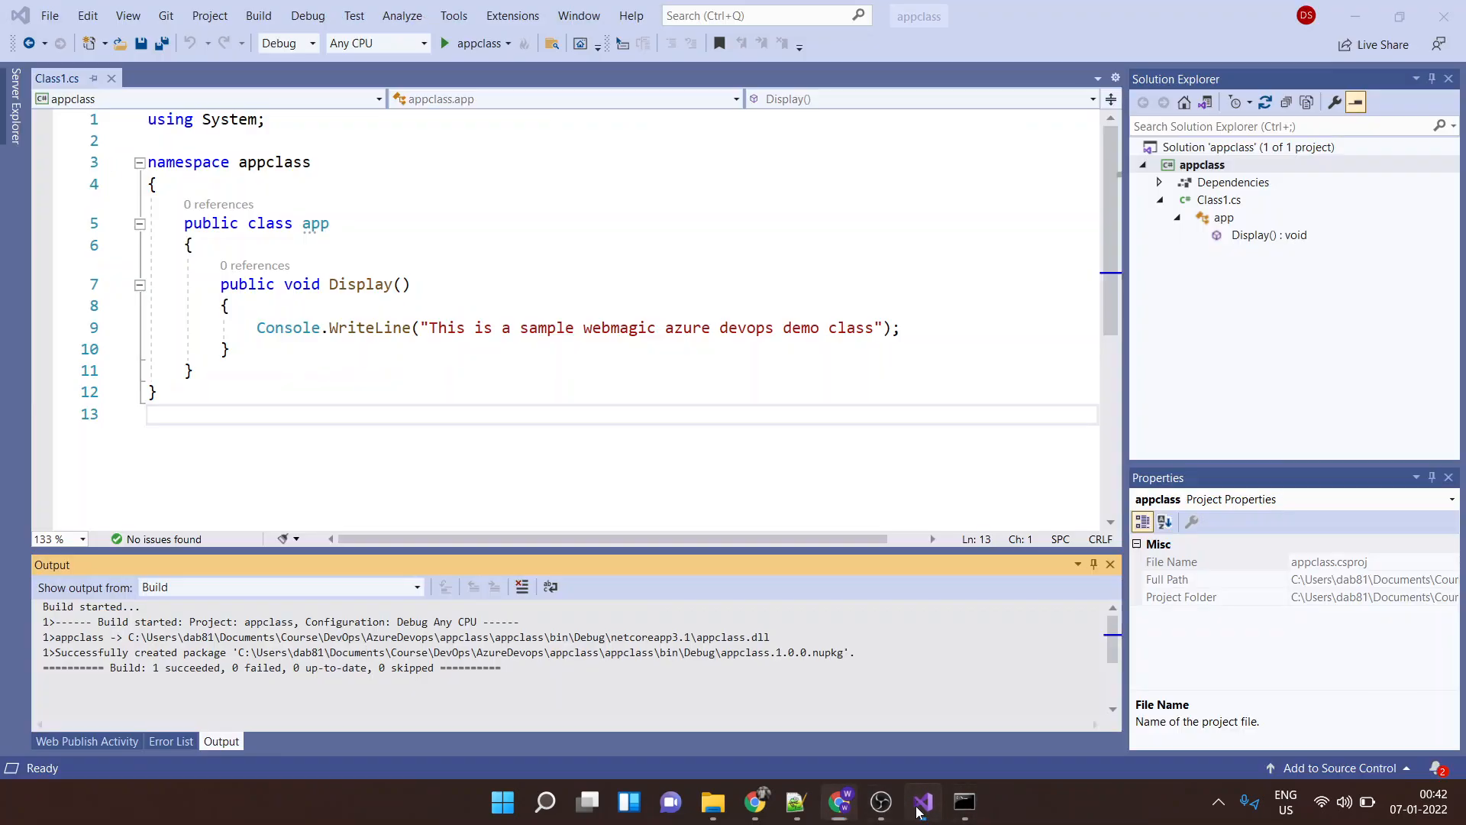
Select the package file name appclass.1.0.0.nupkg in Visual Studio's build output
{"action": "double_click", "coordinate": [781, 653]}
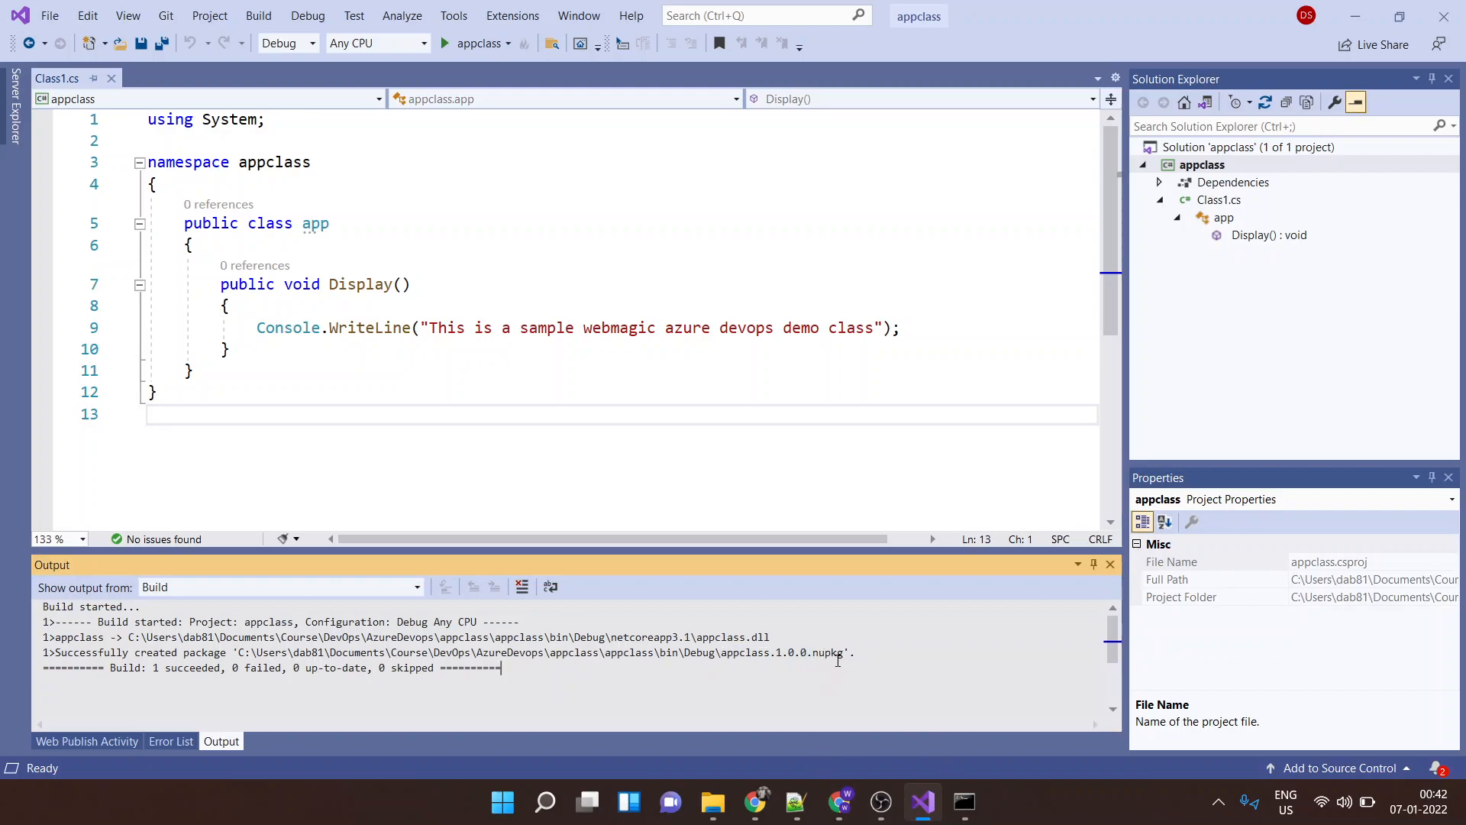
{"action": "double_click", "coordinate": [781, 652]}
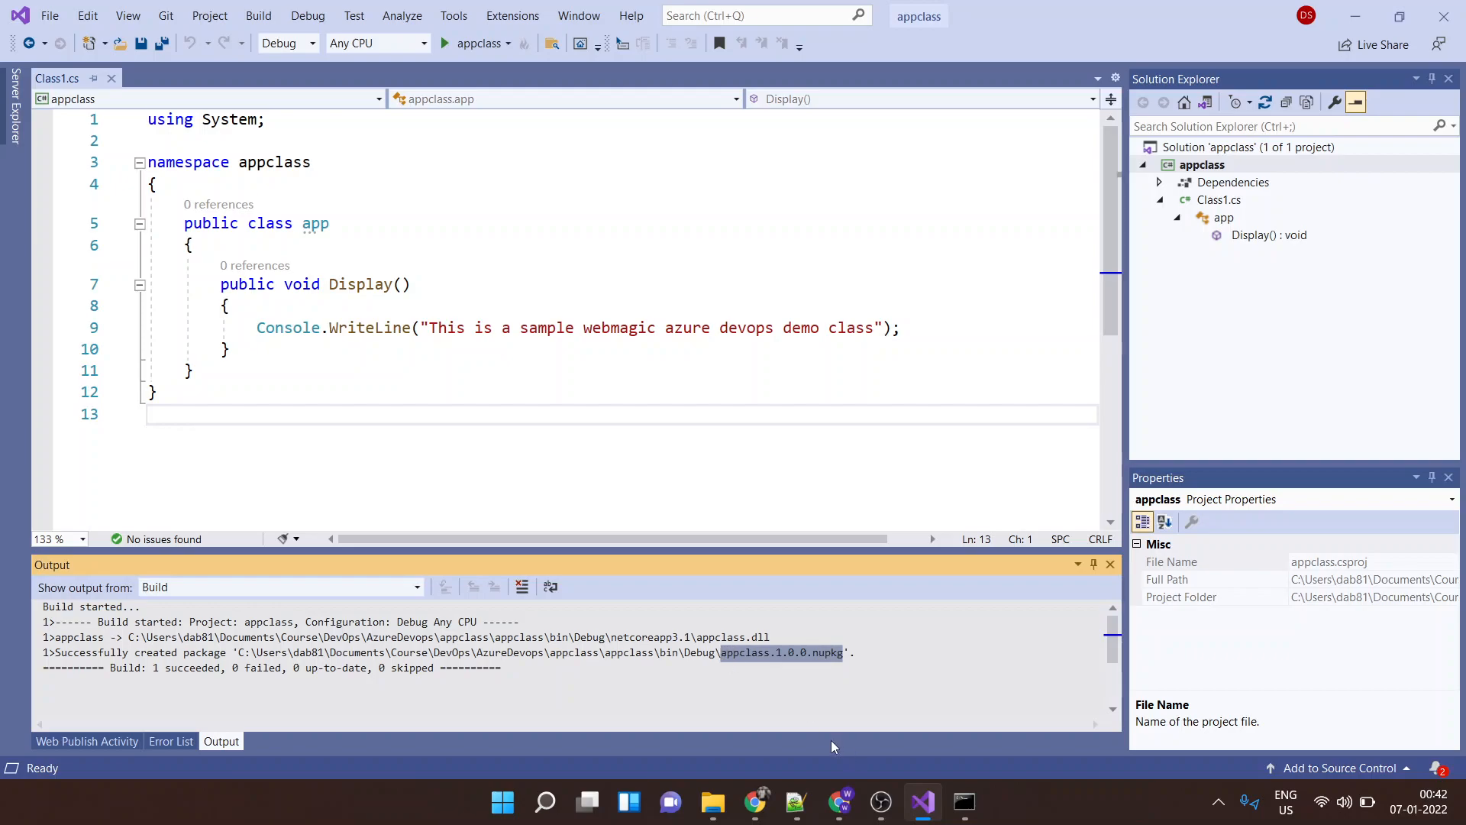
{"action": "left_click", "coordinate": [795, 801]}
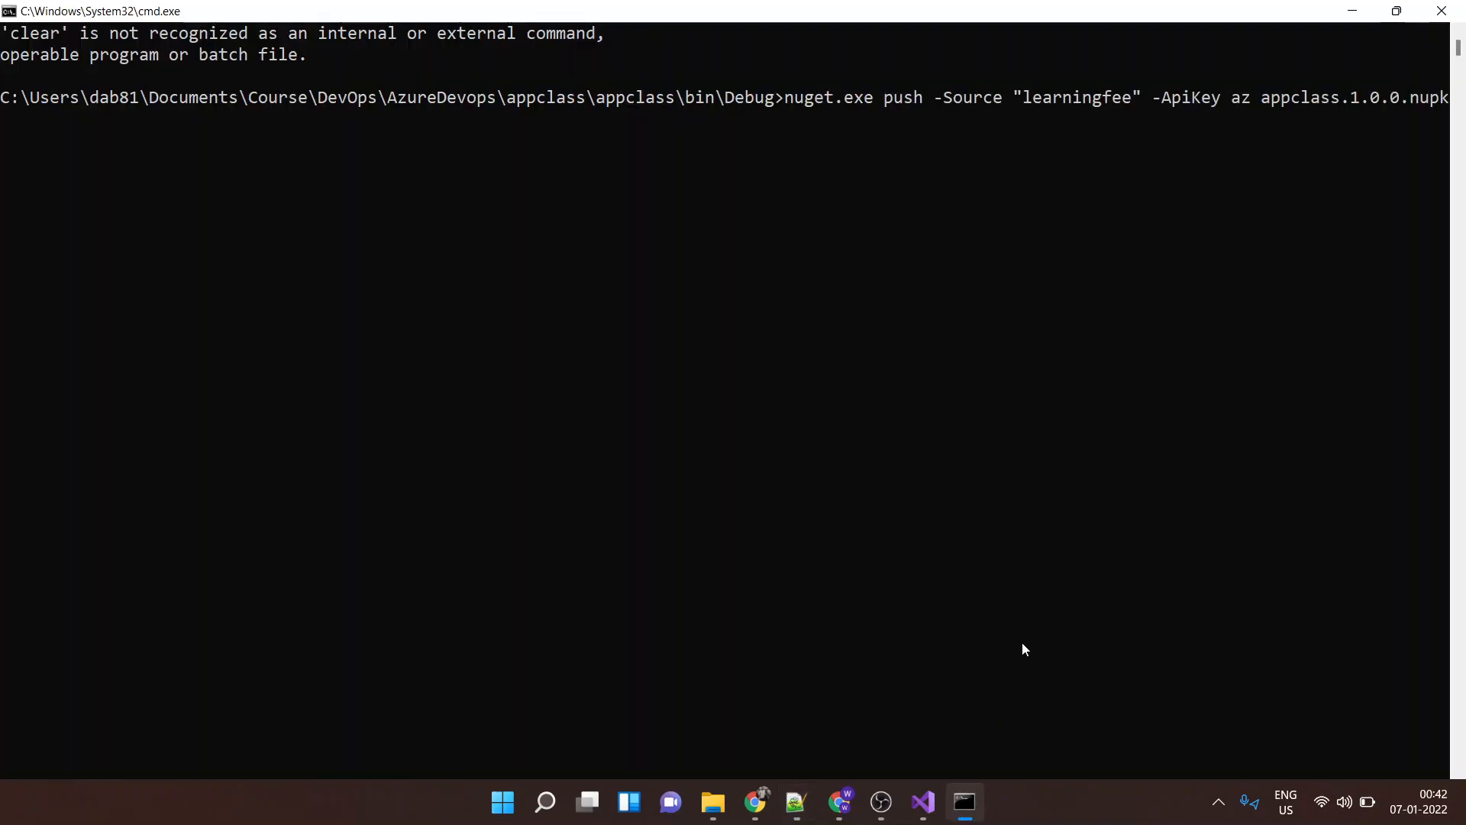
Push appclass.1.0.0.nupkg with nuget.exe to learningfeed, retrying after the 'learningfee' typo fails
{"action": "key", "text": "enter"}
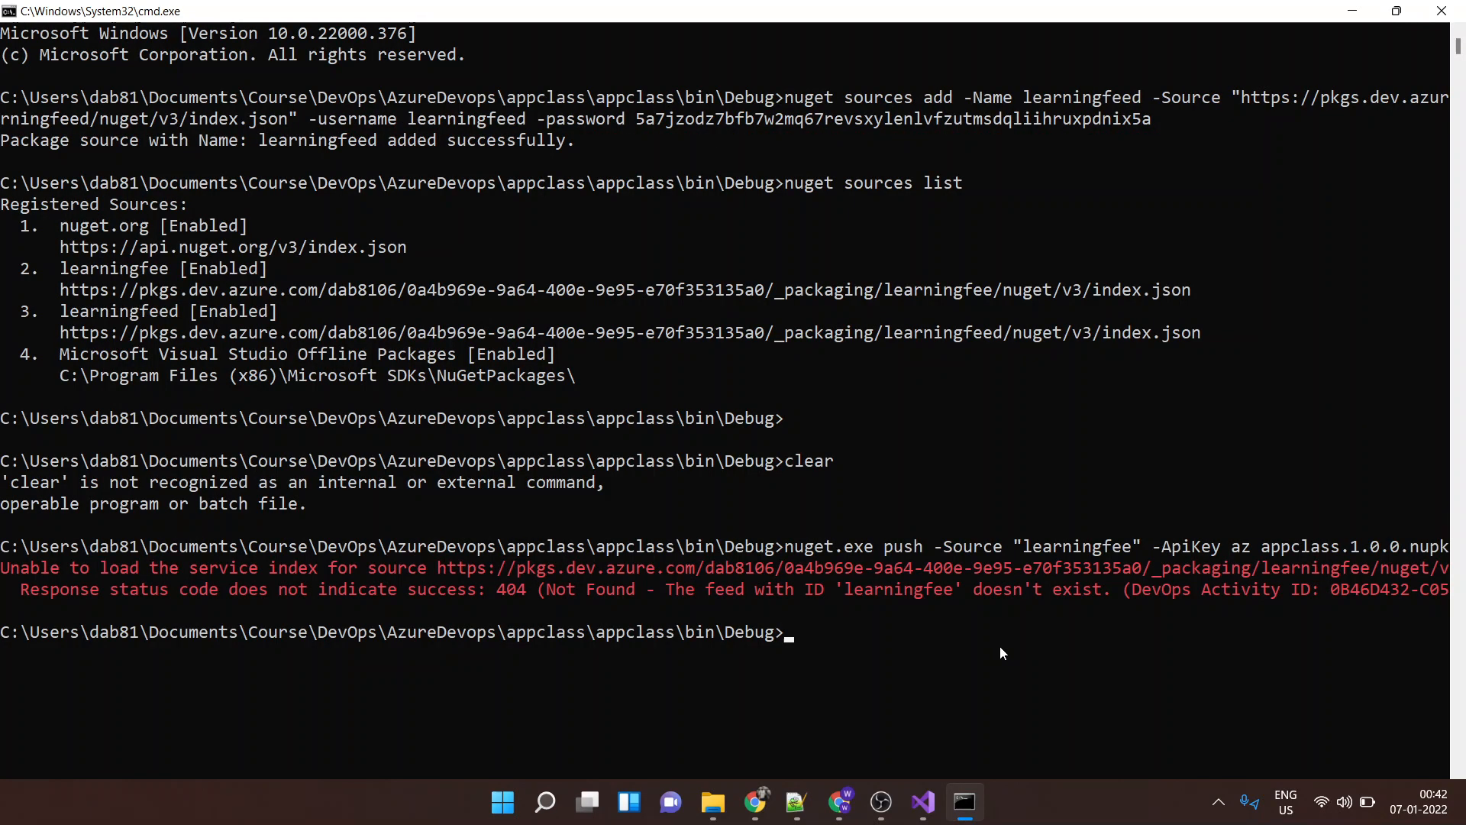
{"action": "type", "text": "nuget.exe push -Source \"learningfee\" -ApiKey az appclass.1.0.0.nupkg"}
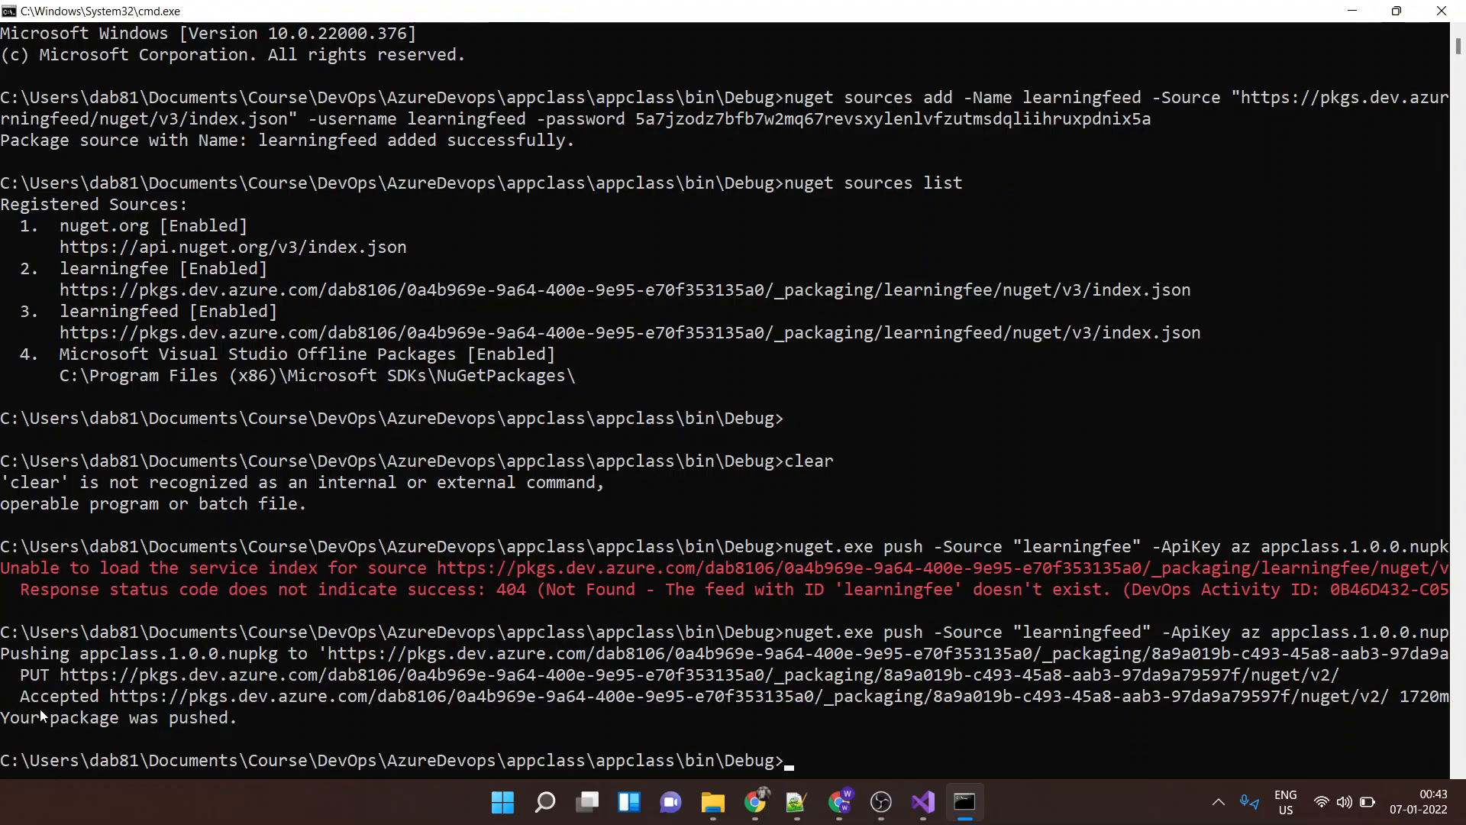
{"action": "mouse_move", "coordinate": [365, 725]}
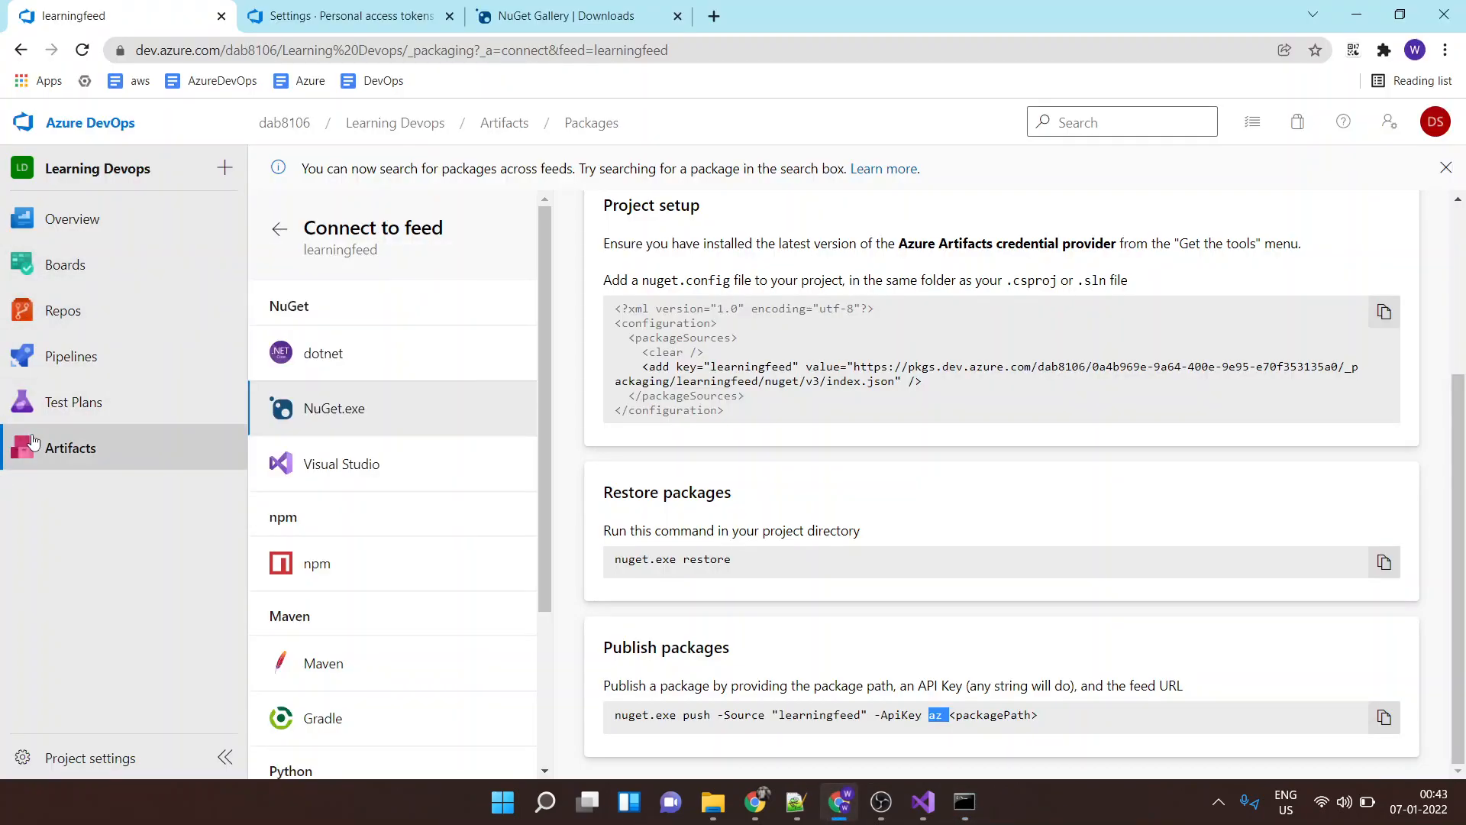
Open Artifacts and choose the learningfeed feed to list appclass 1.0.0
{"action": "left_click", "coordinate": [278, 229]}
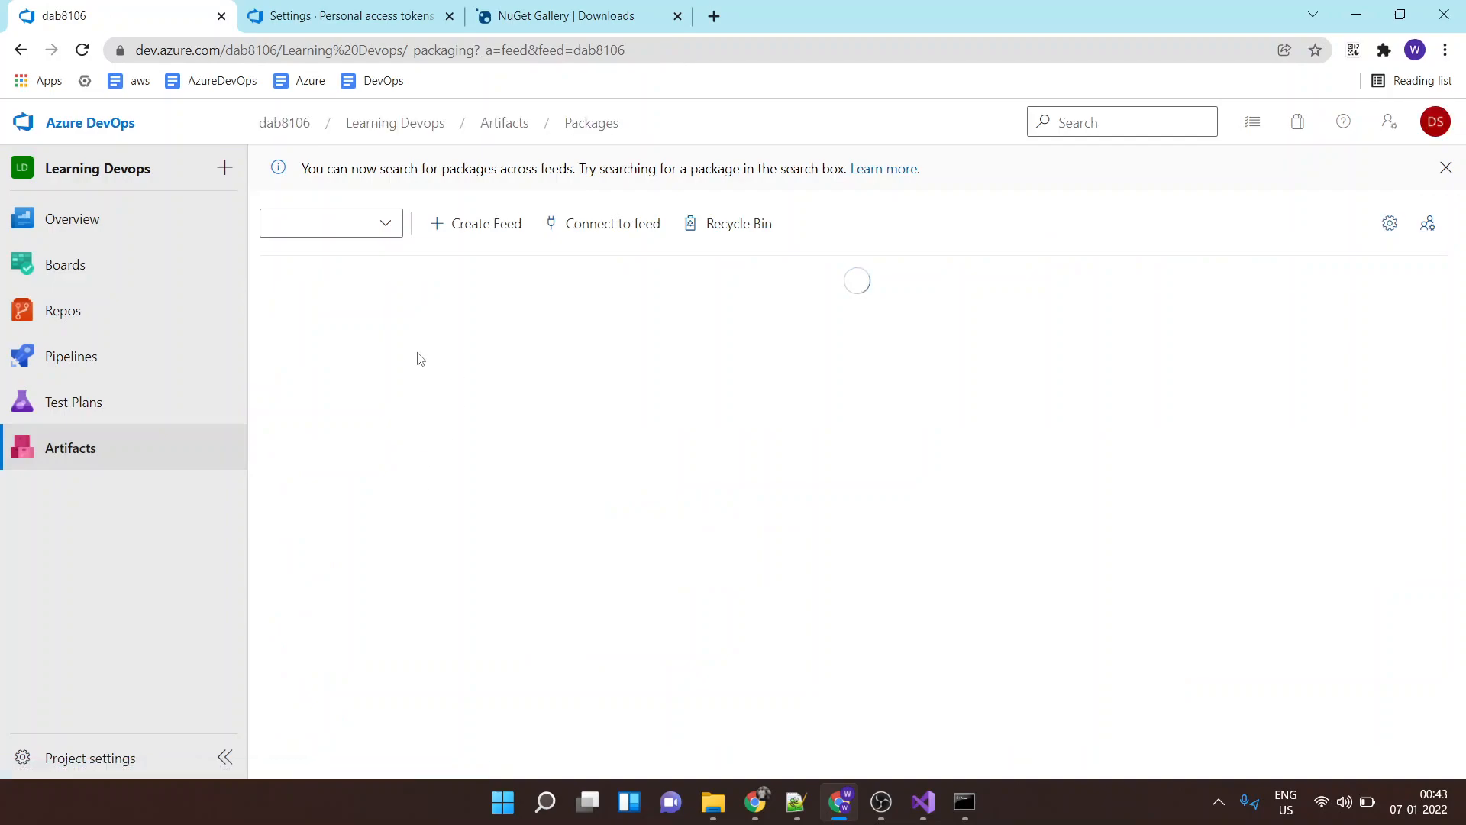
{"action": "left_click", "coordinate": [329, 222]}
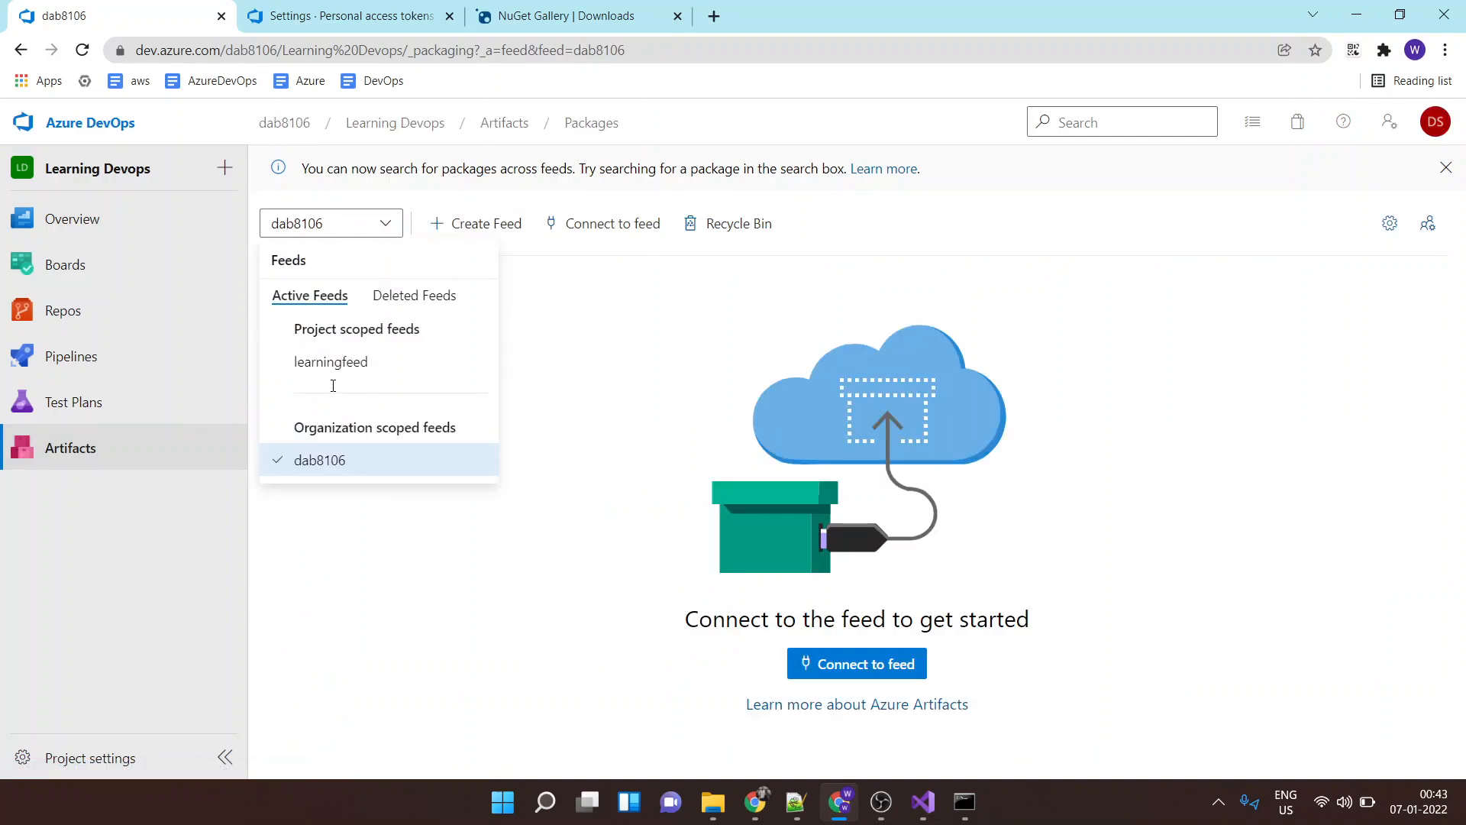
{"action": "left_click", "coordinate": [330, 362]}
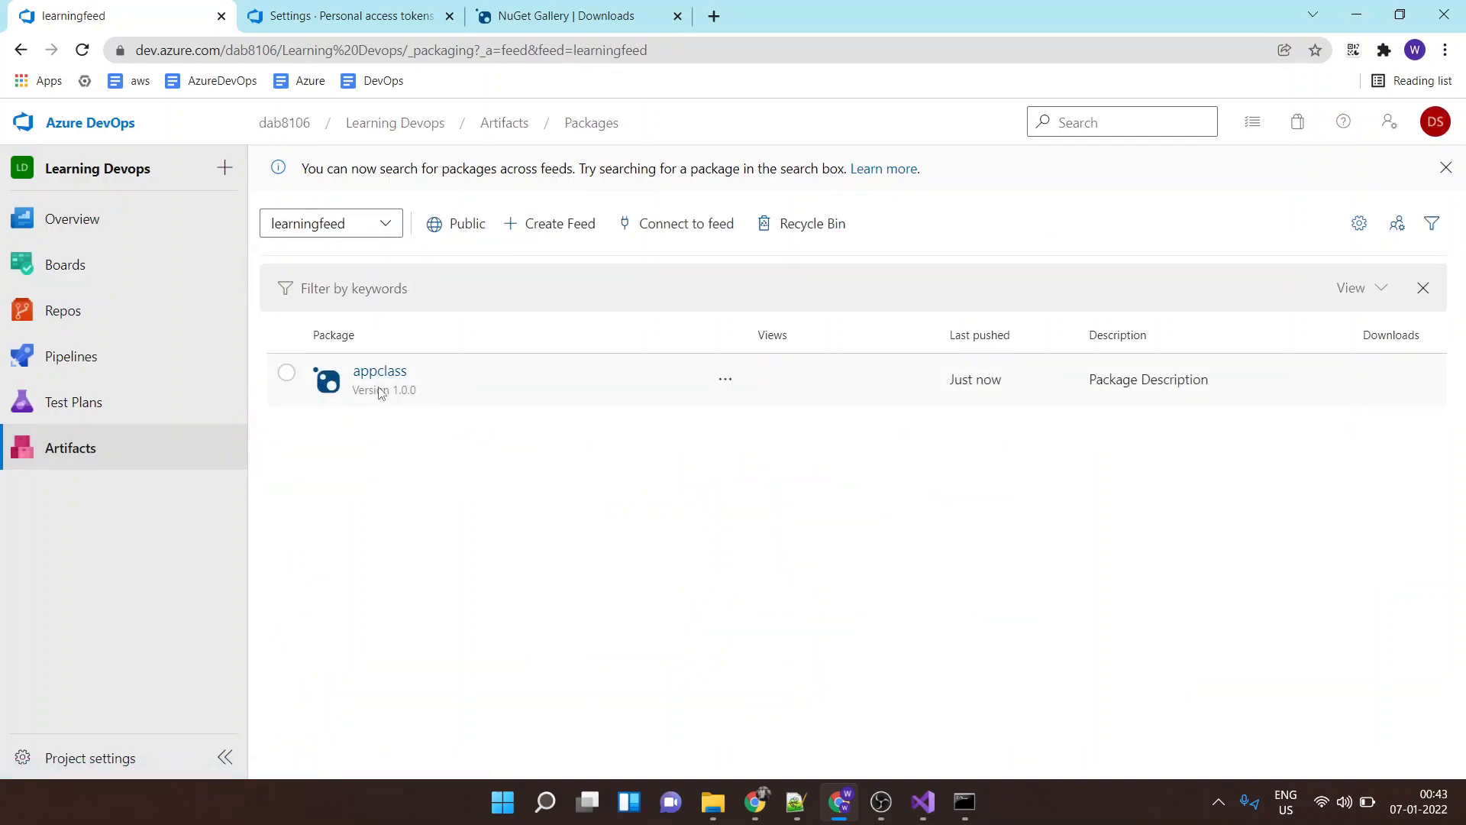